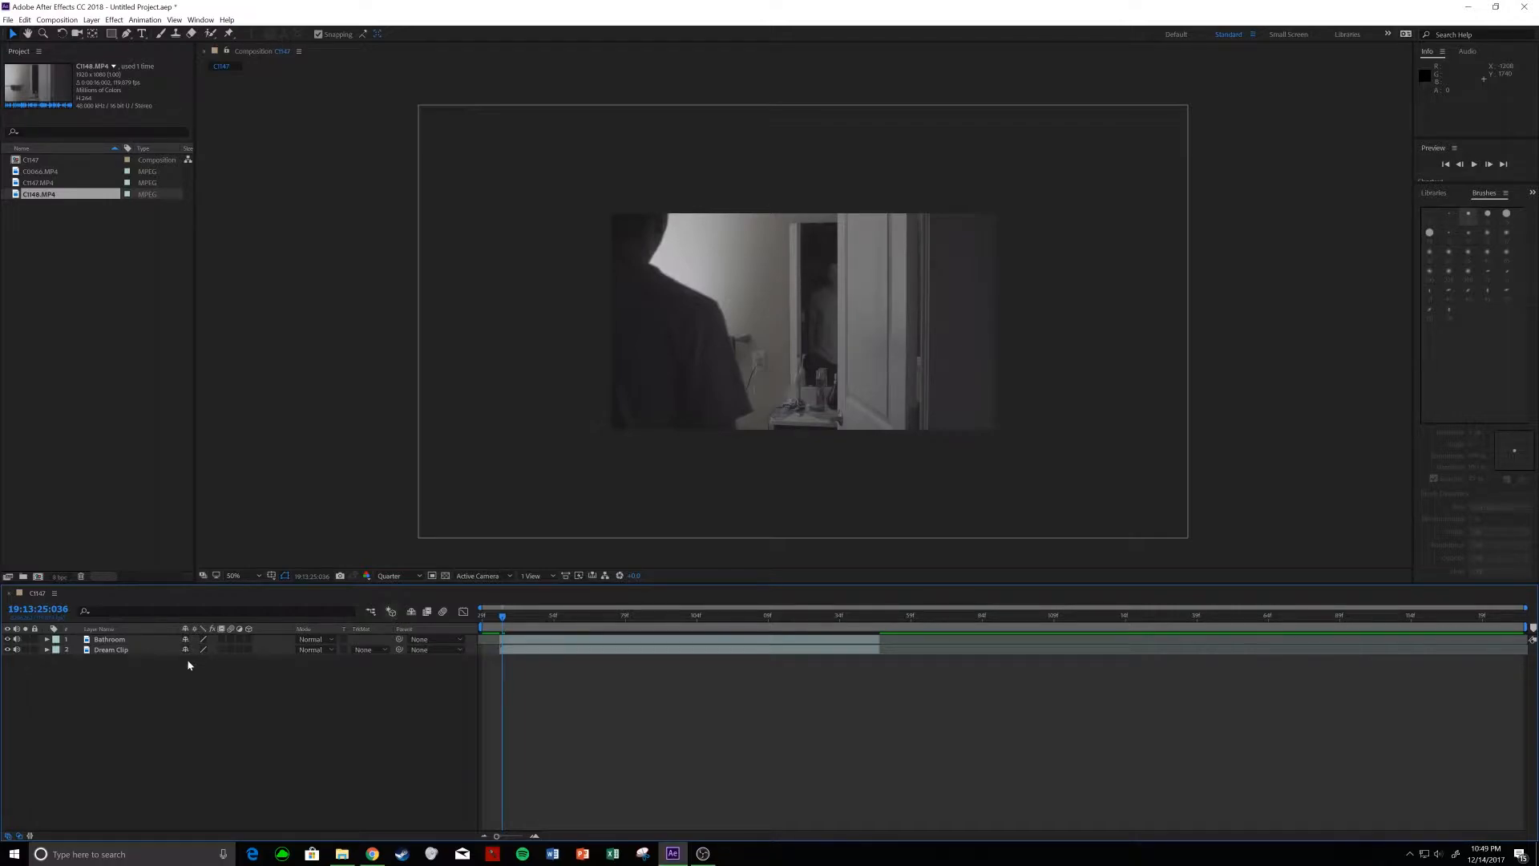
- Select the top Bathroom 3 copy and rectangle-mask the doorway on the right
left_click(7, 639)
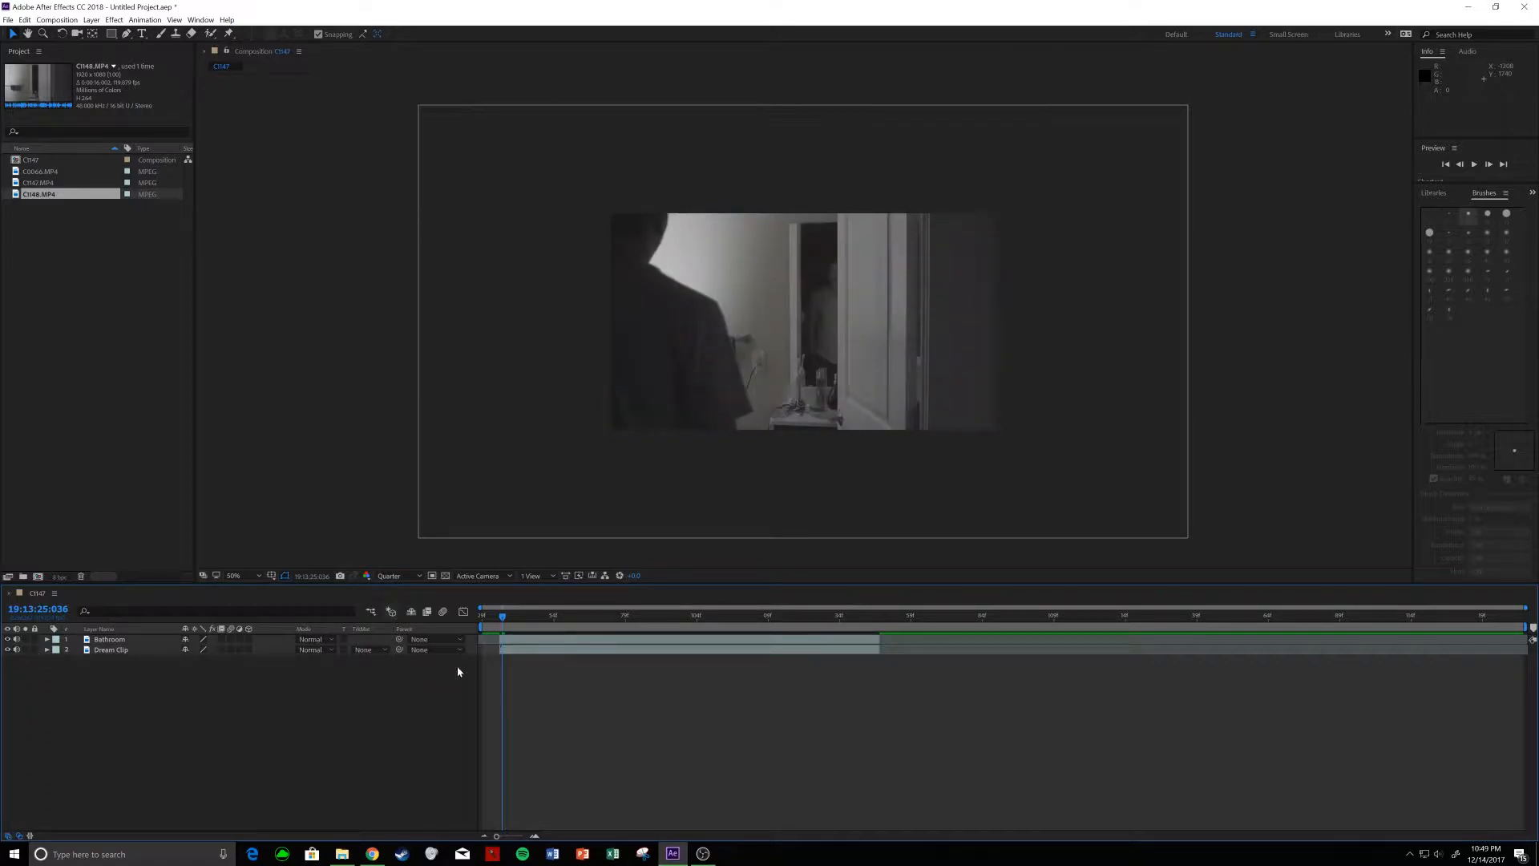
left_click(109, 639)
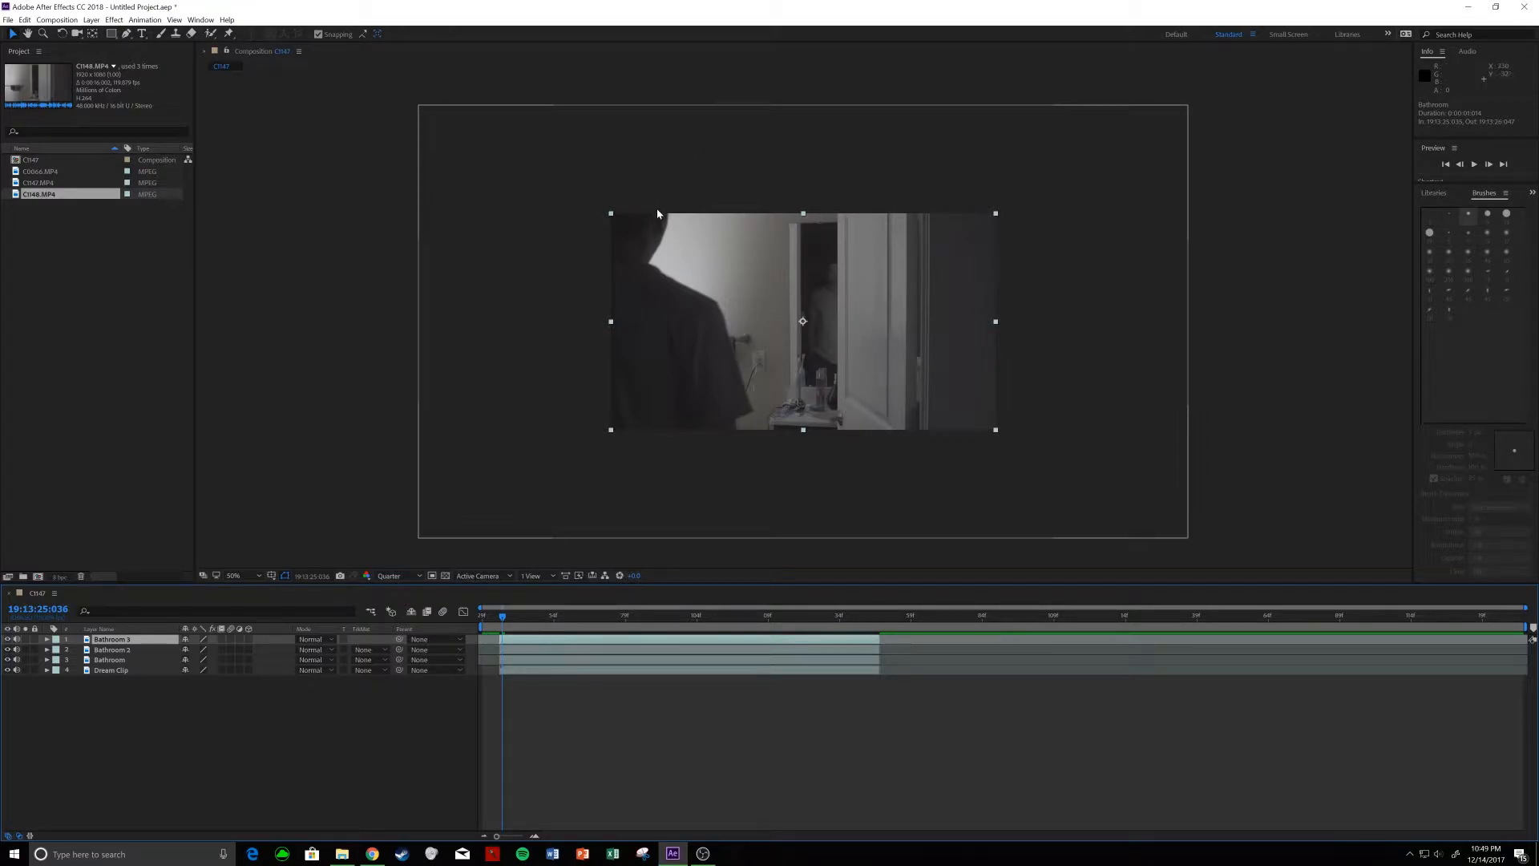
mouse_move(644, 324)
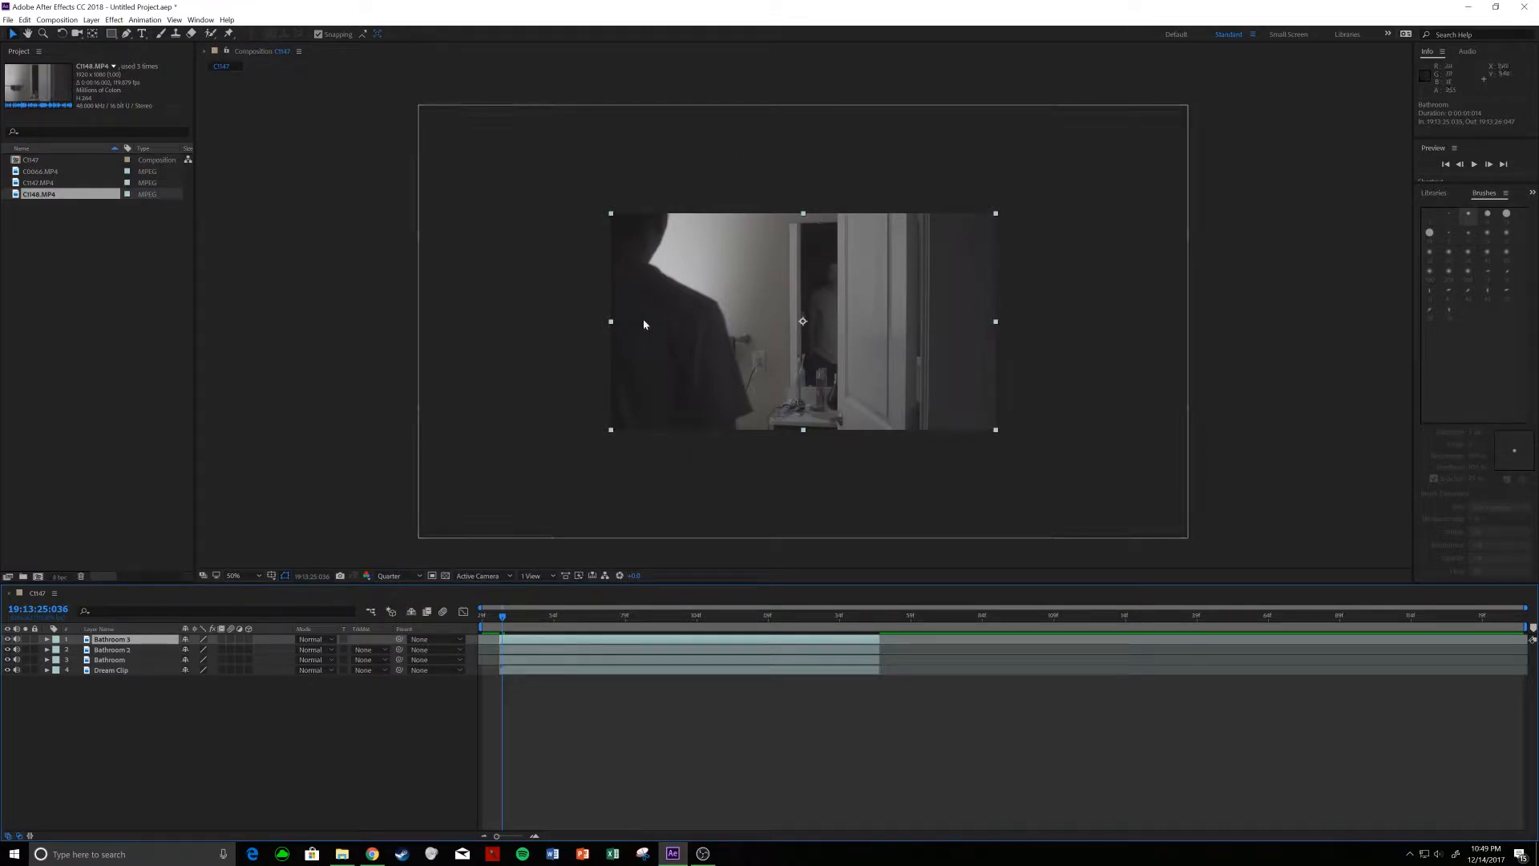
mouse_move(703, 368)
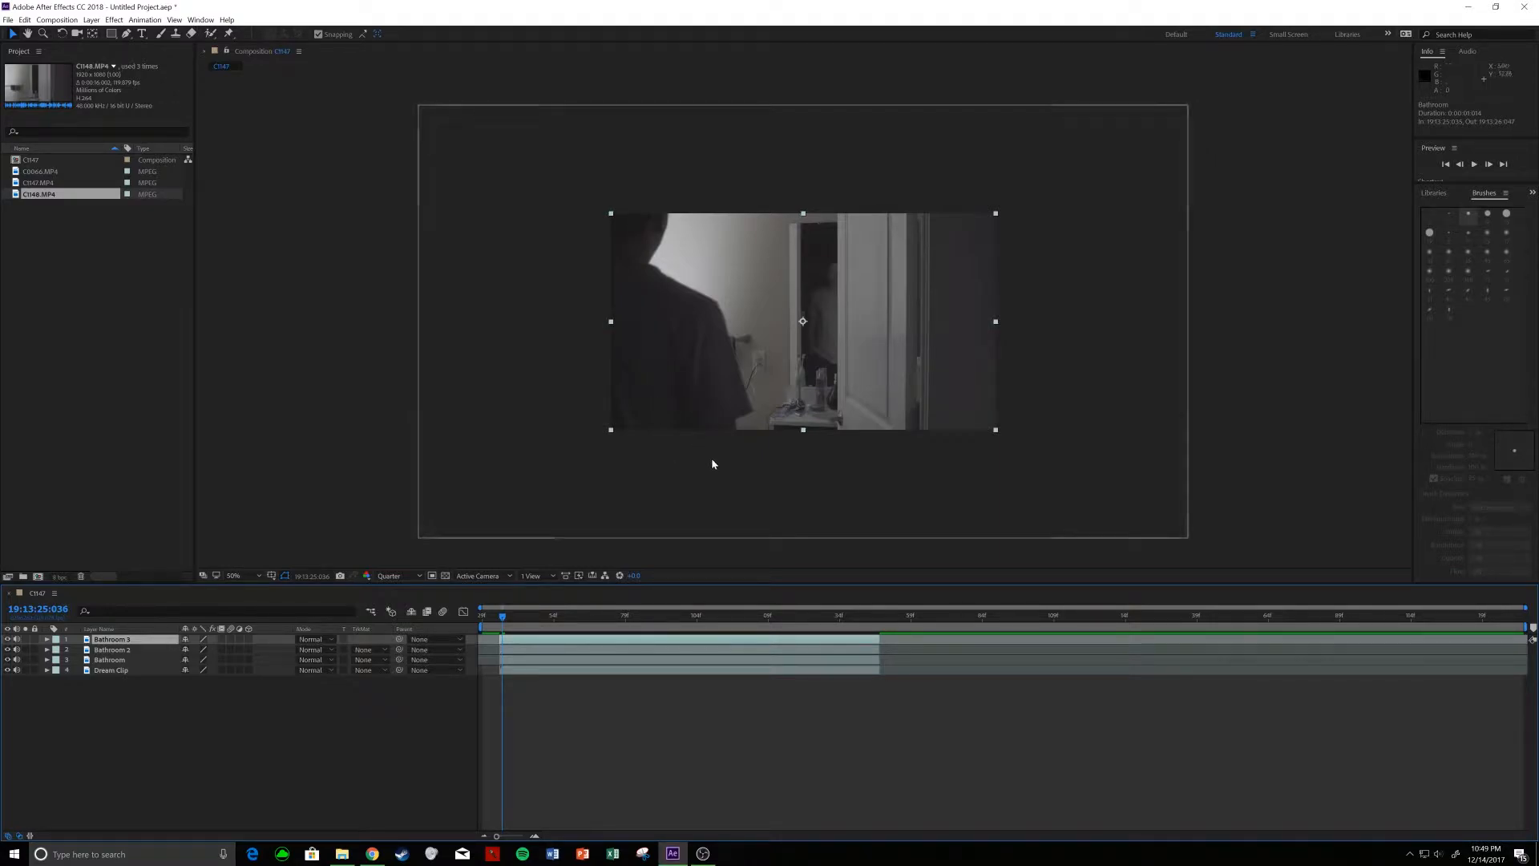
mouse_move(777, 212)
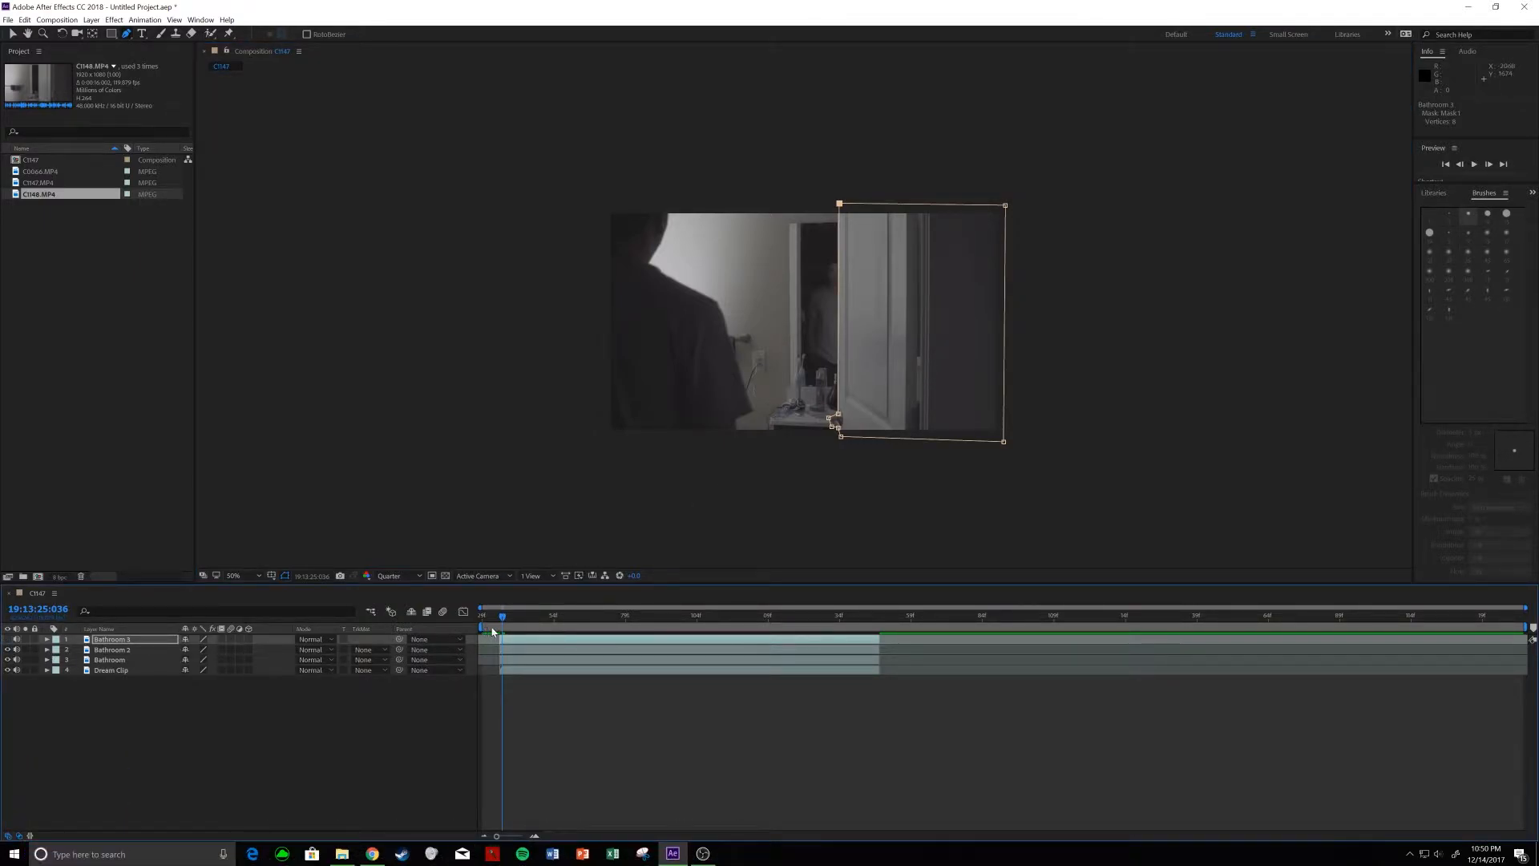
- Open Bathroom 2 in the Layer panel and preview a later frame before returning to the start
left_click(113, 649)
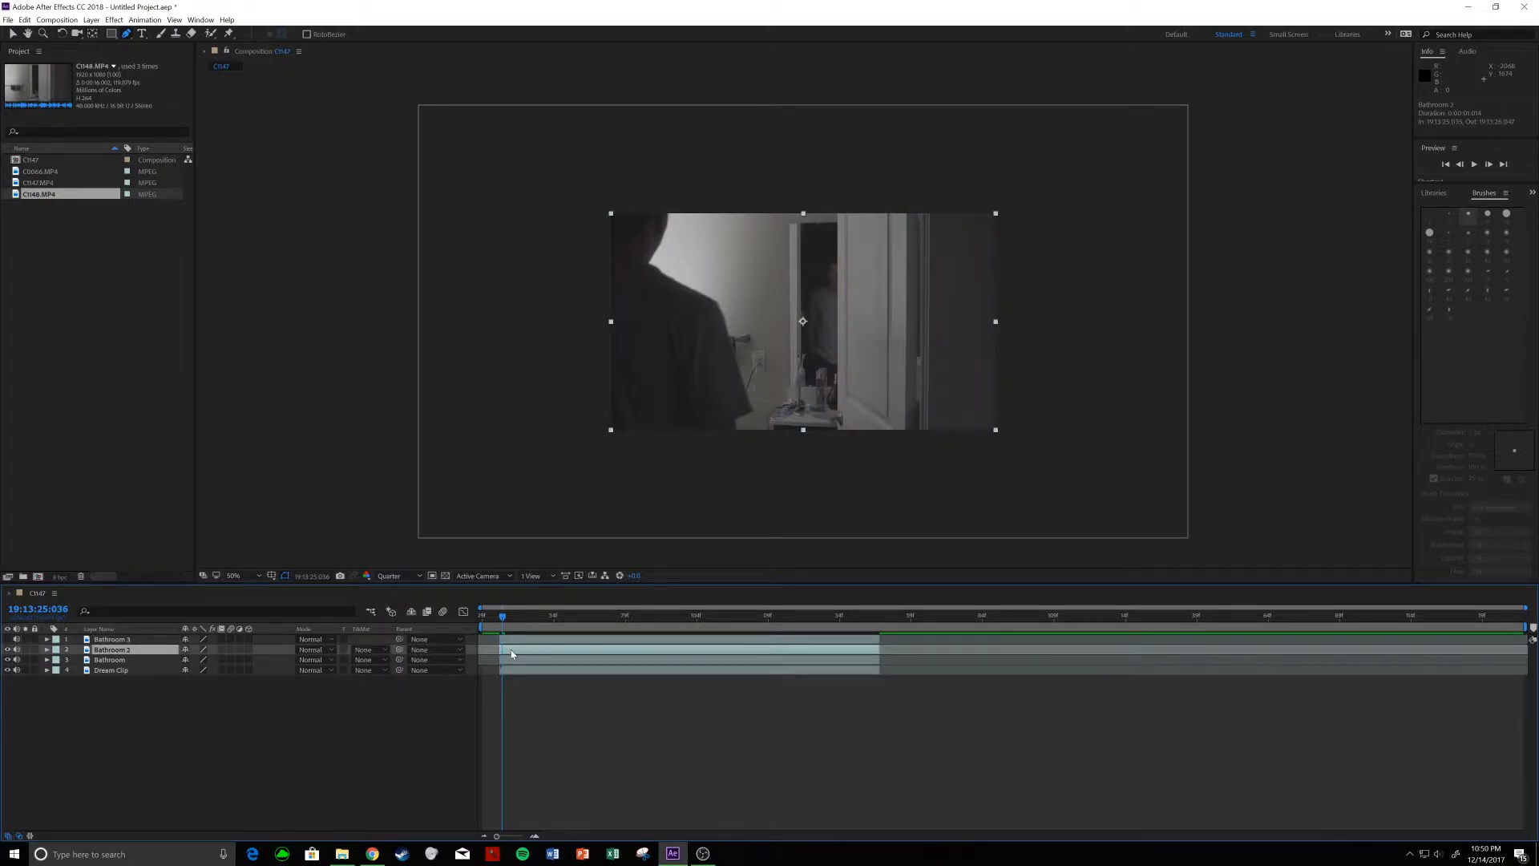
double_click(113, 649)
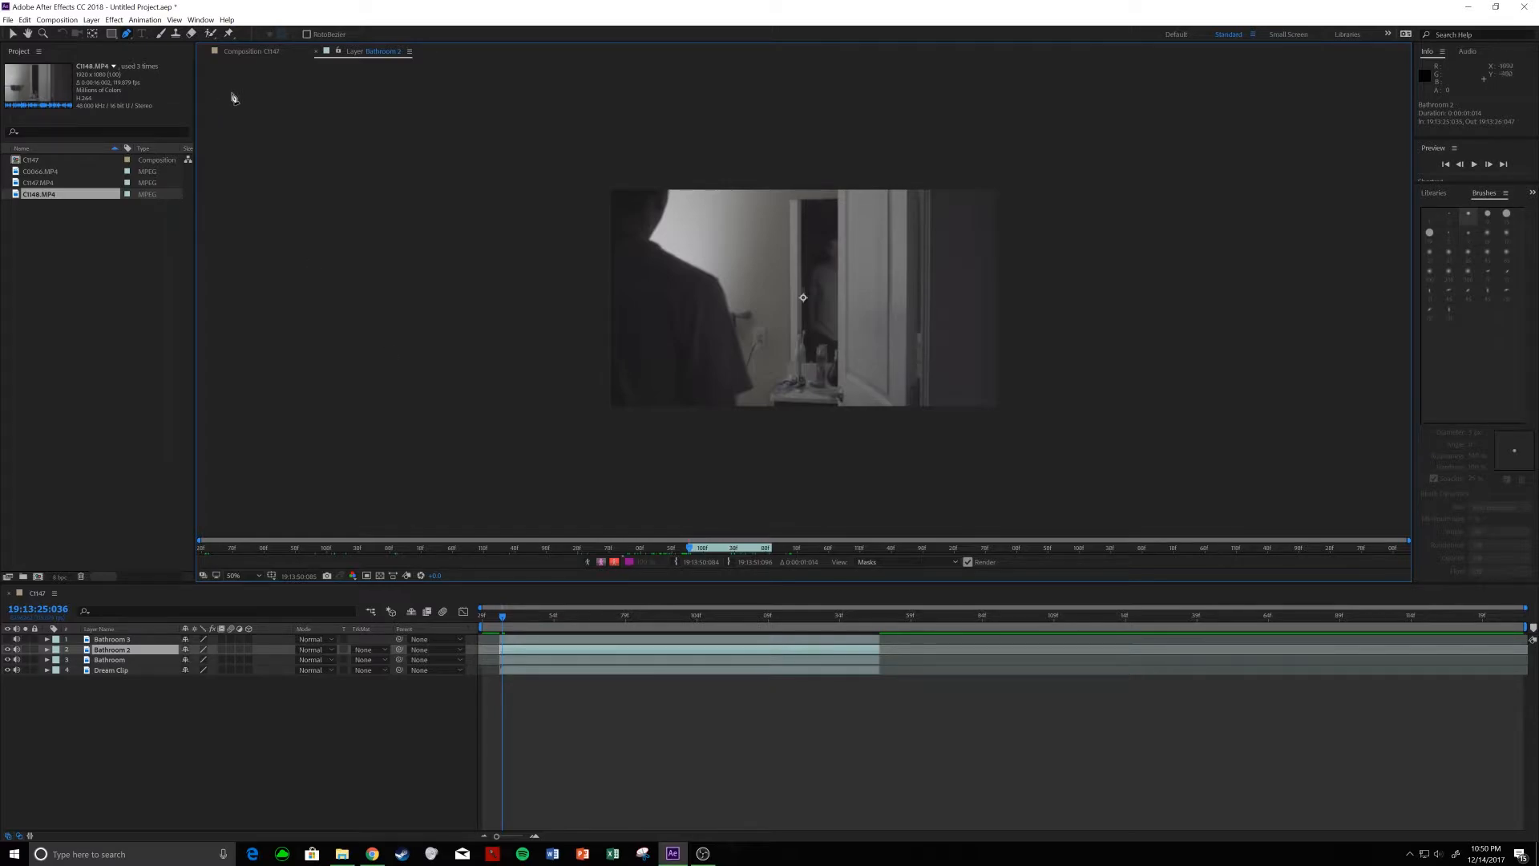
mouse_move(306, 209)
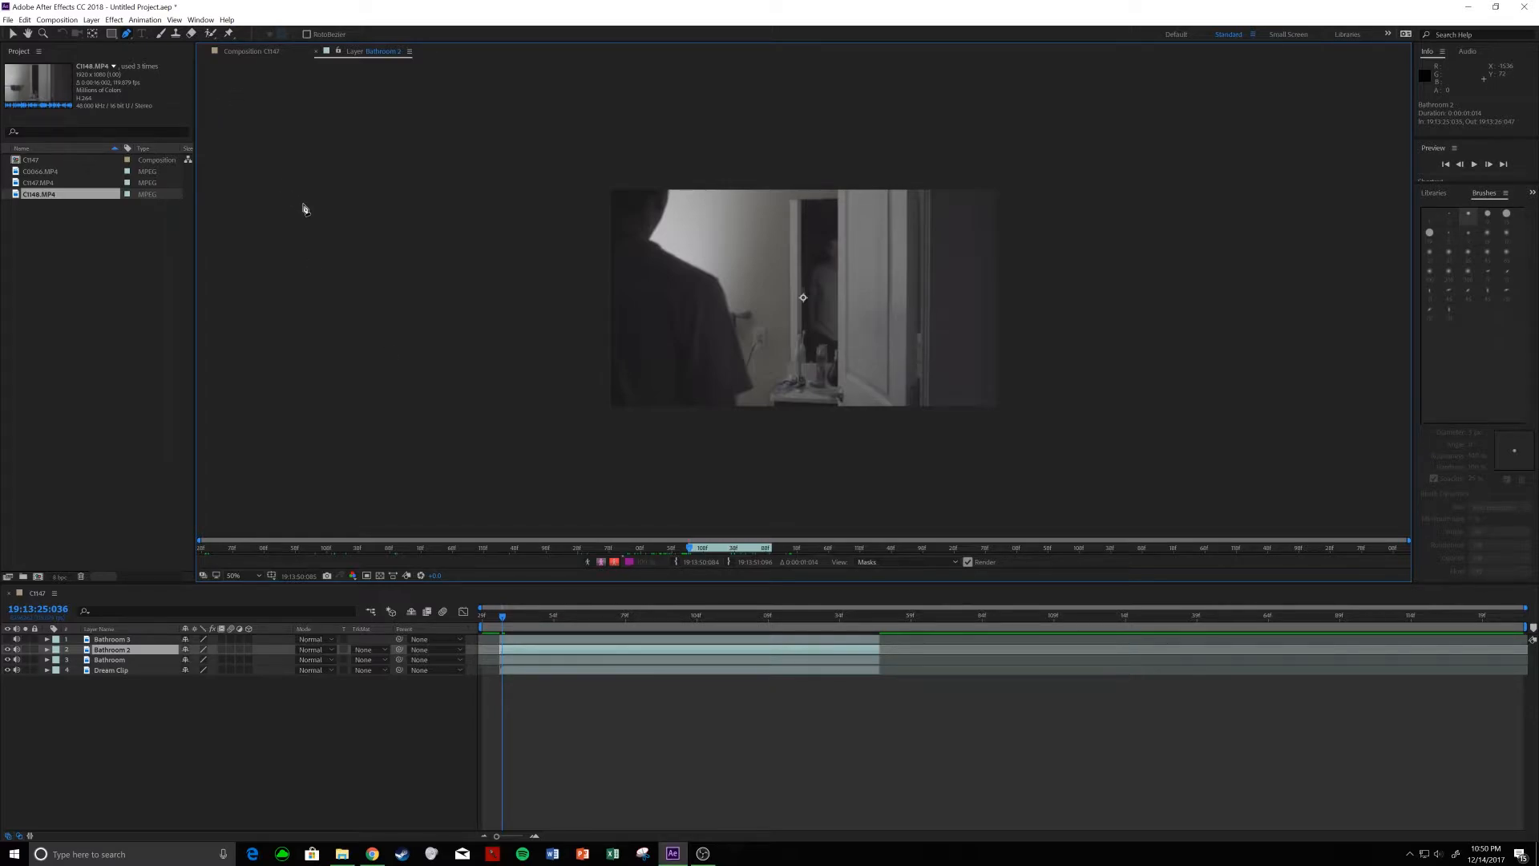
mouse_move(411, 546)
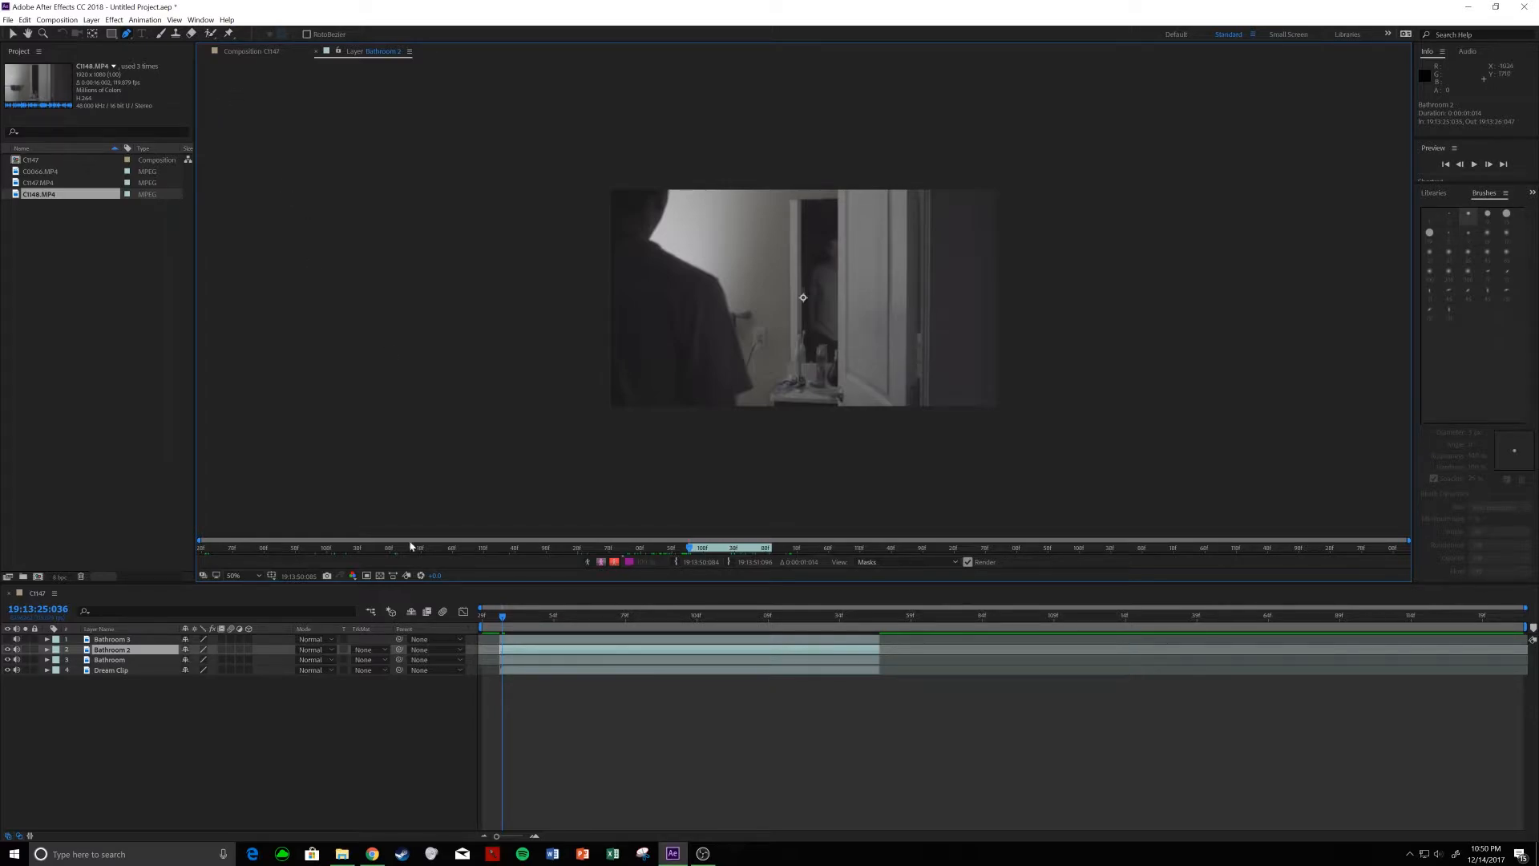
left_click(746, 618)
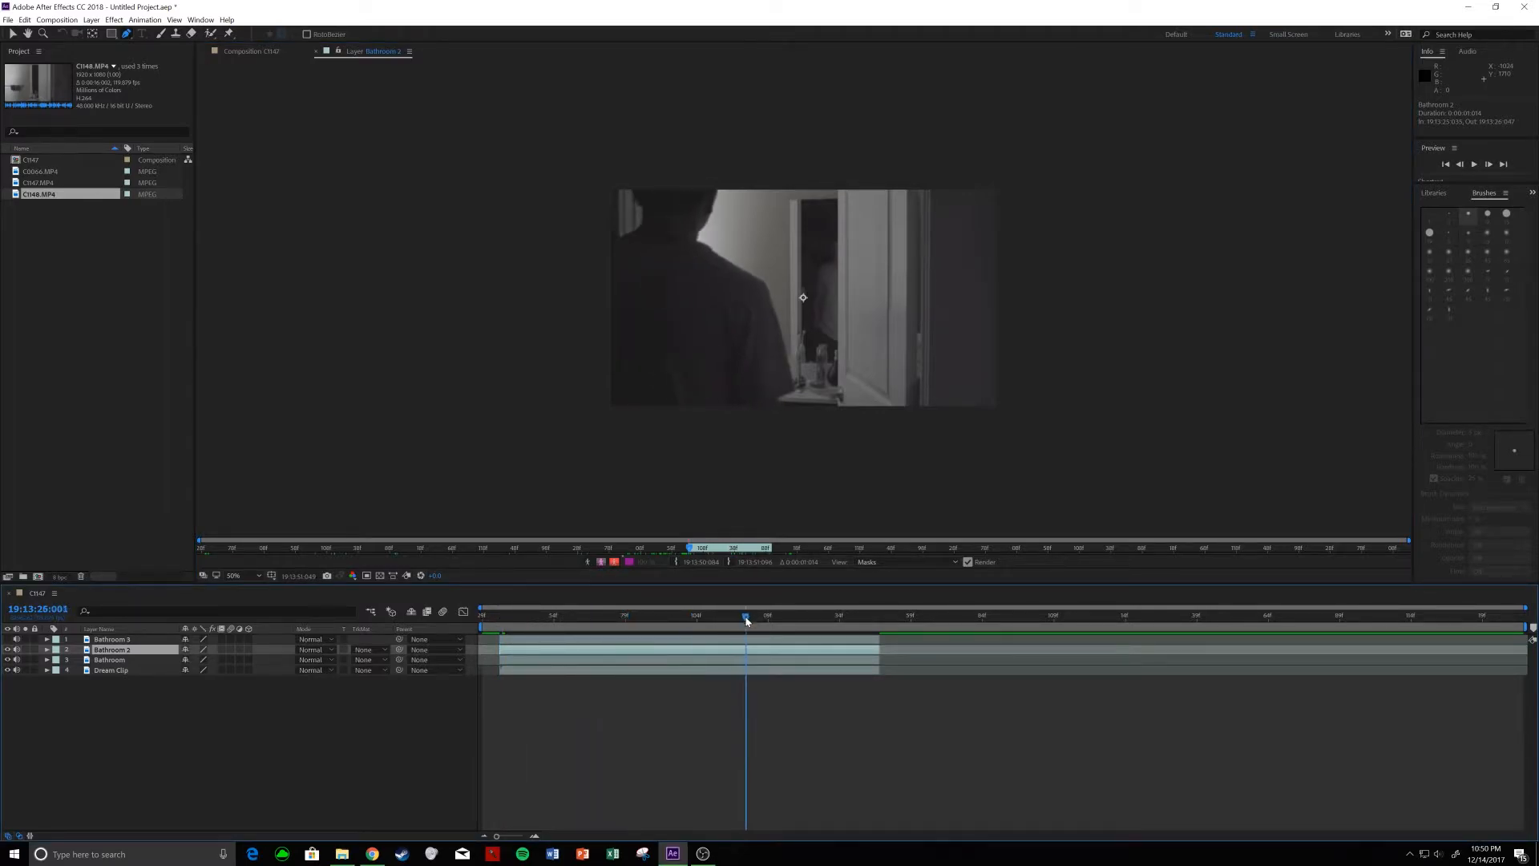
left_click(498, 616)
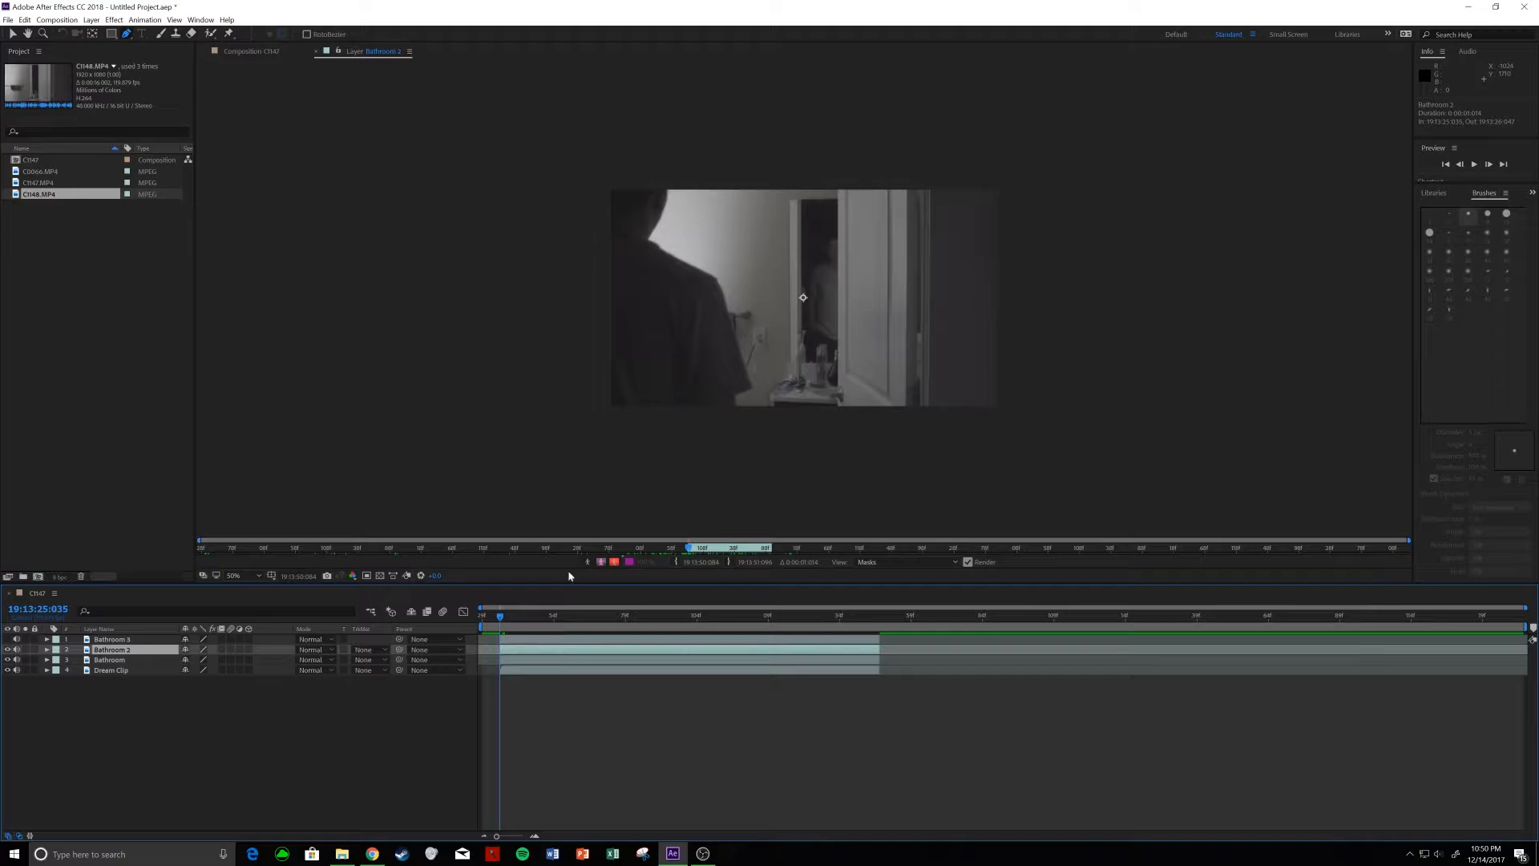
mouse_move(585, 559)
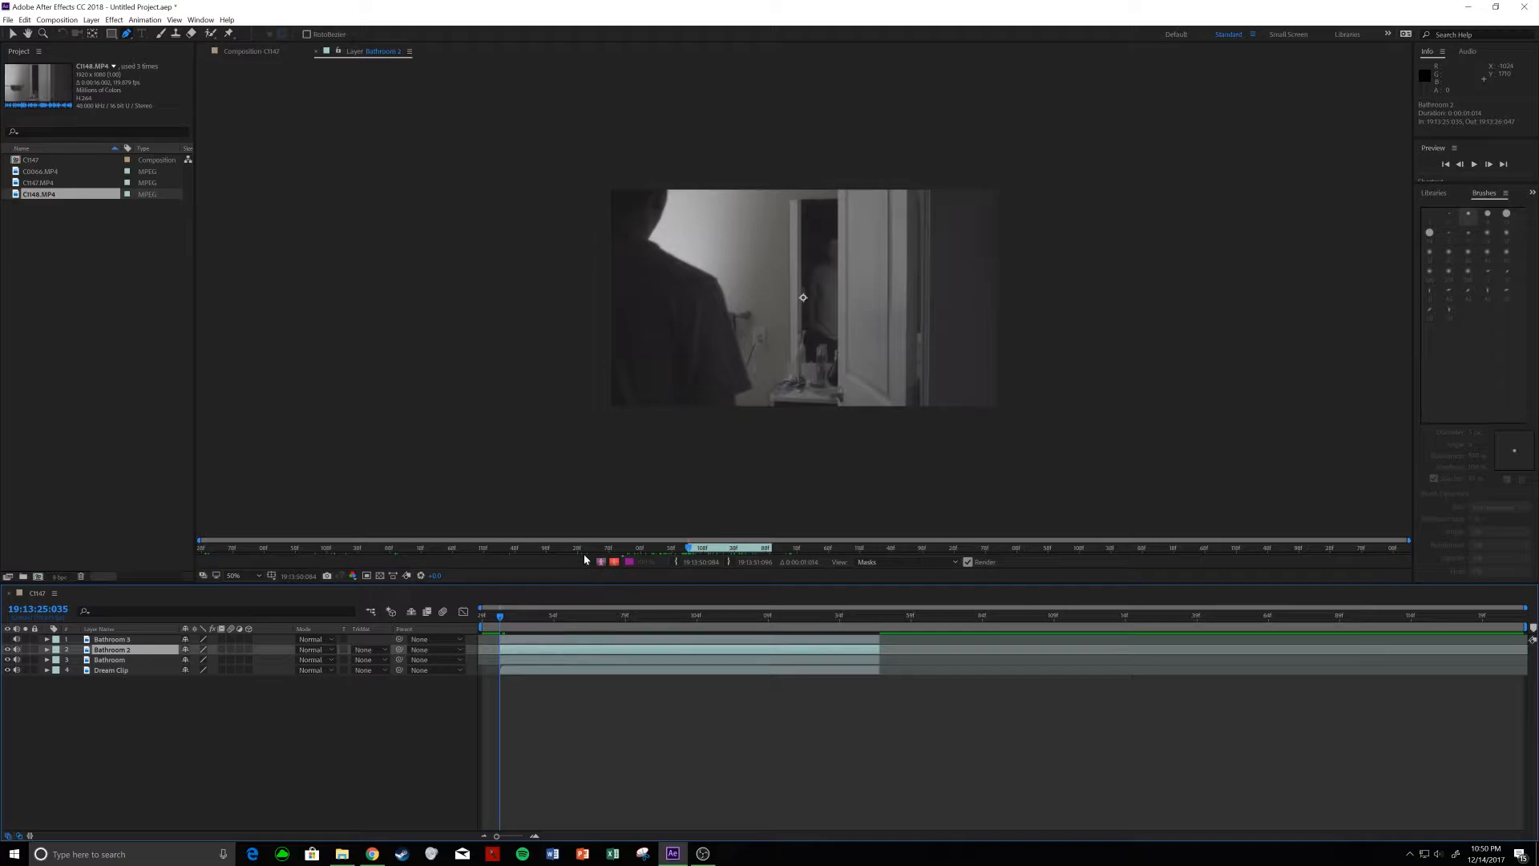
mouse_move(579, 574)
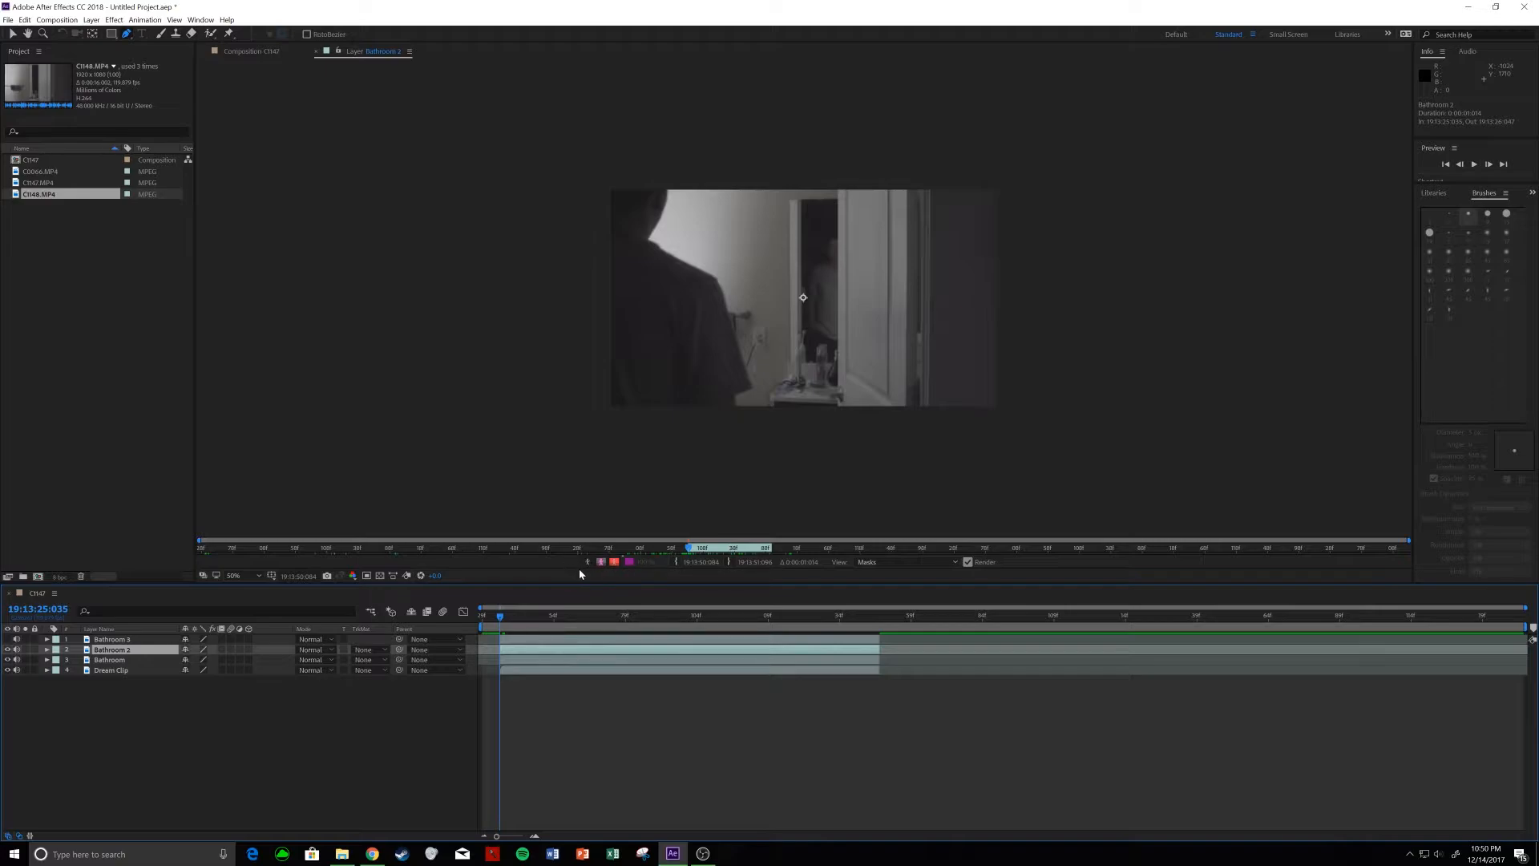
mouse_move(609, 508)
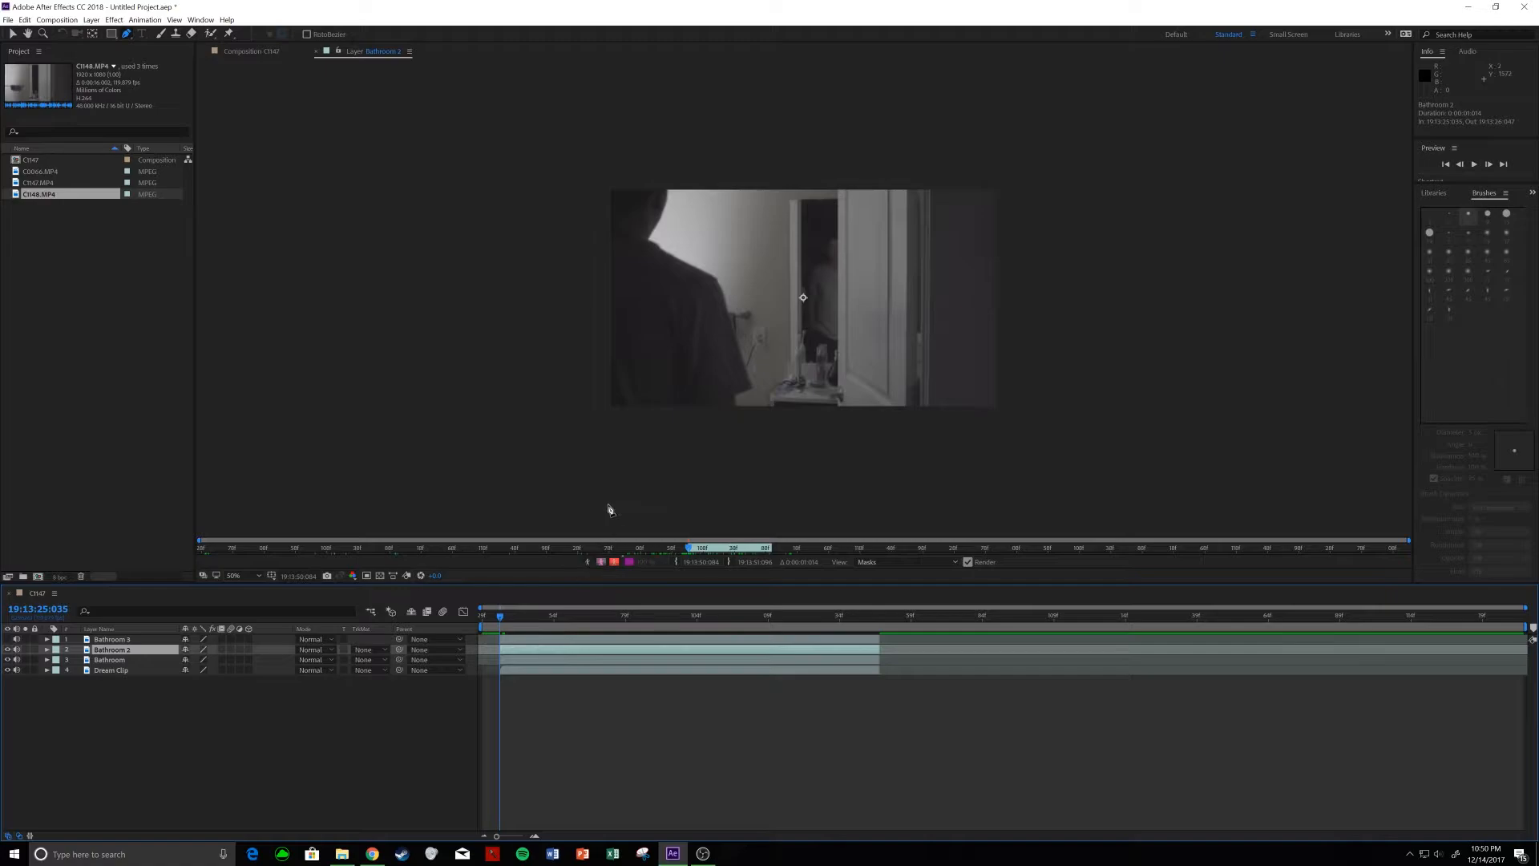
mouse_move(652, 474)
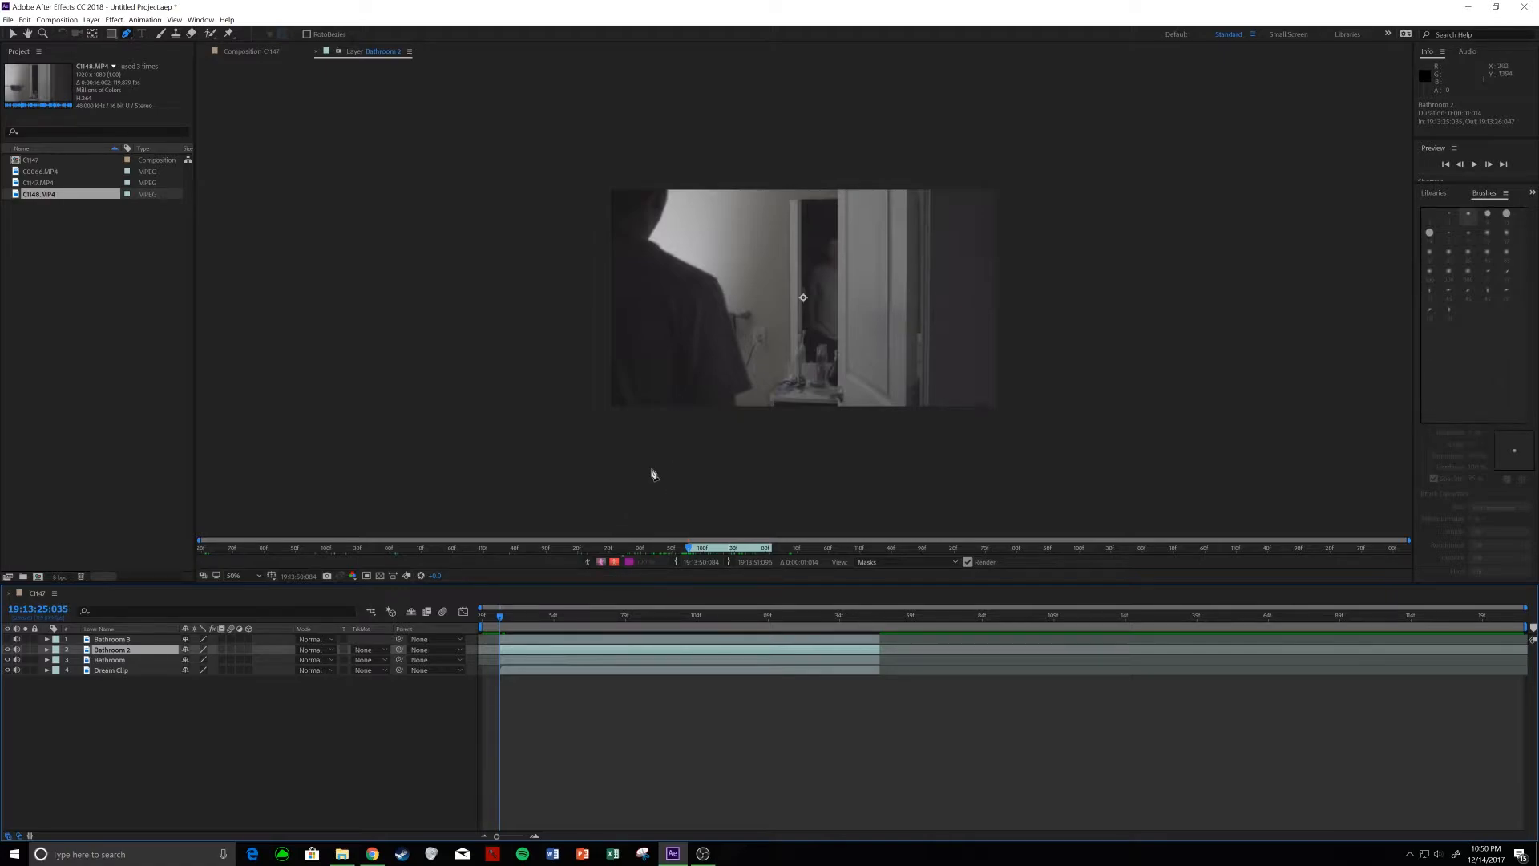
mouse_move(616, 474)
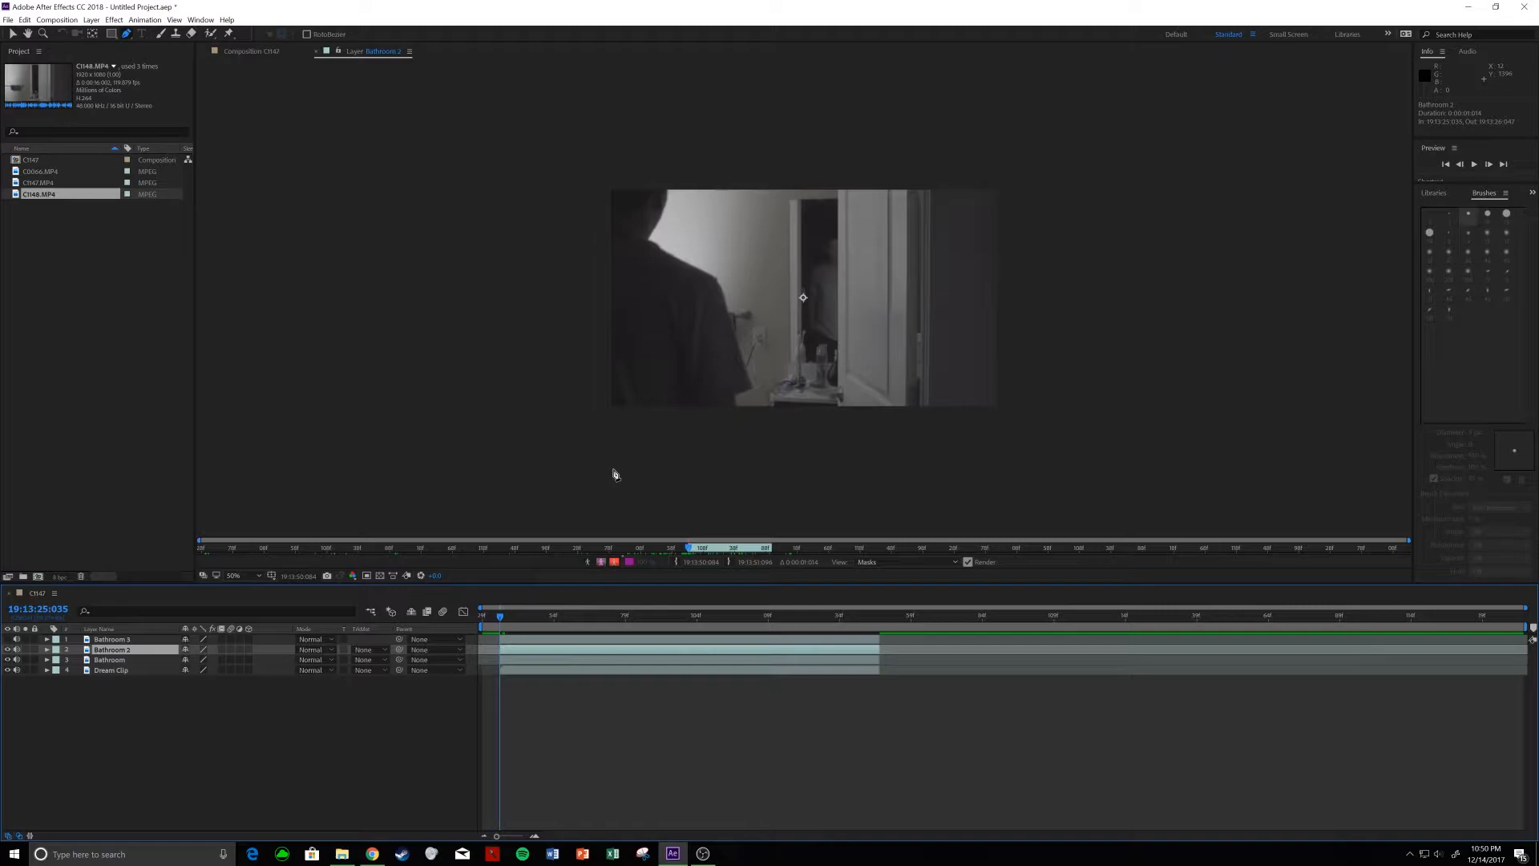
mouse_move(664, 297)
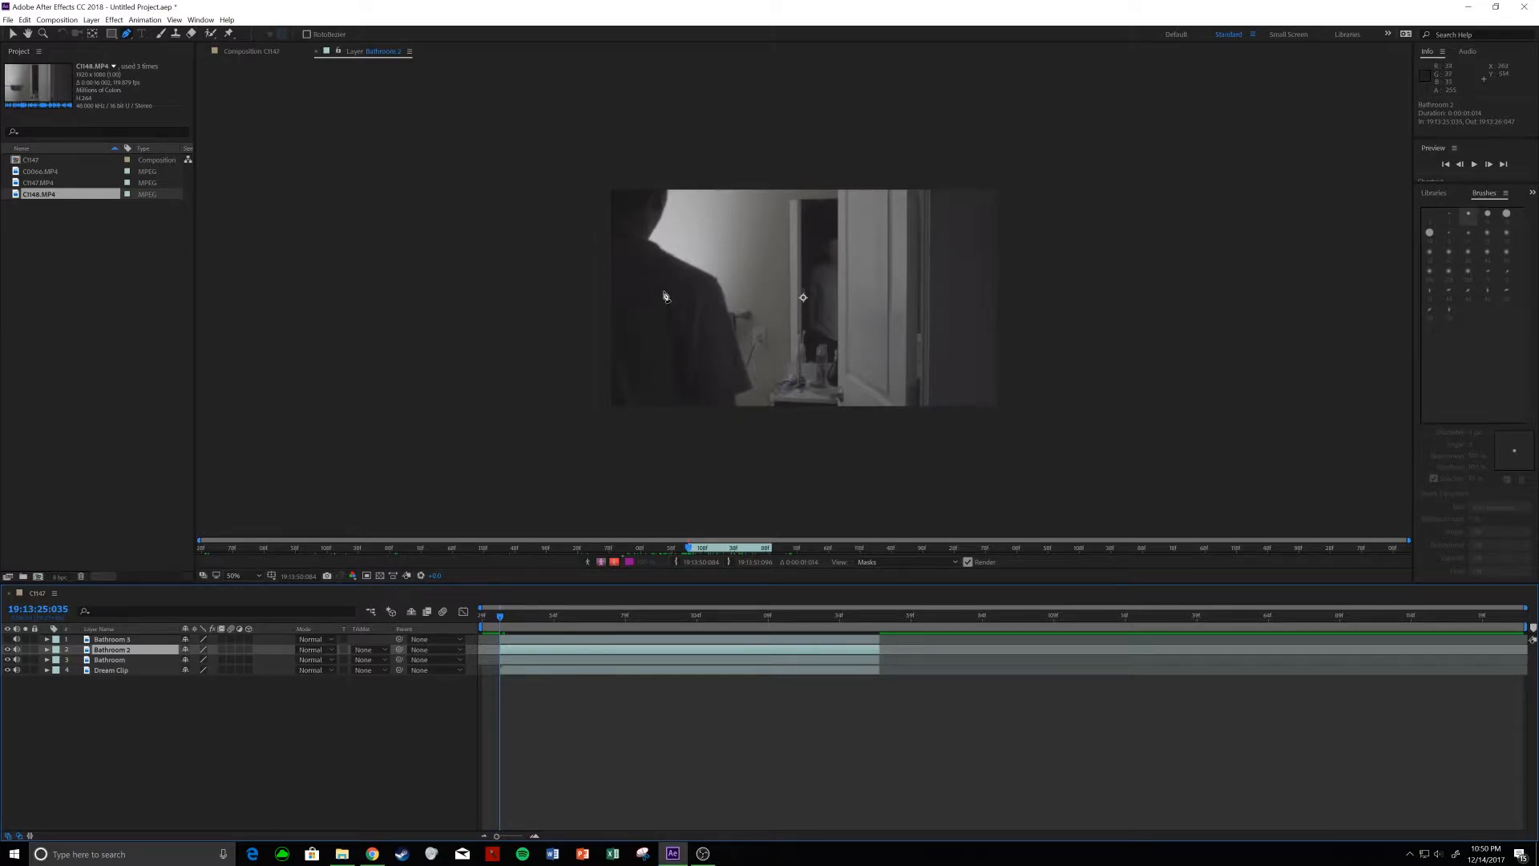
mouse_move(269, 288)
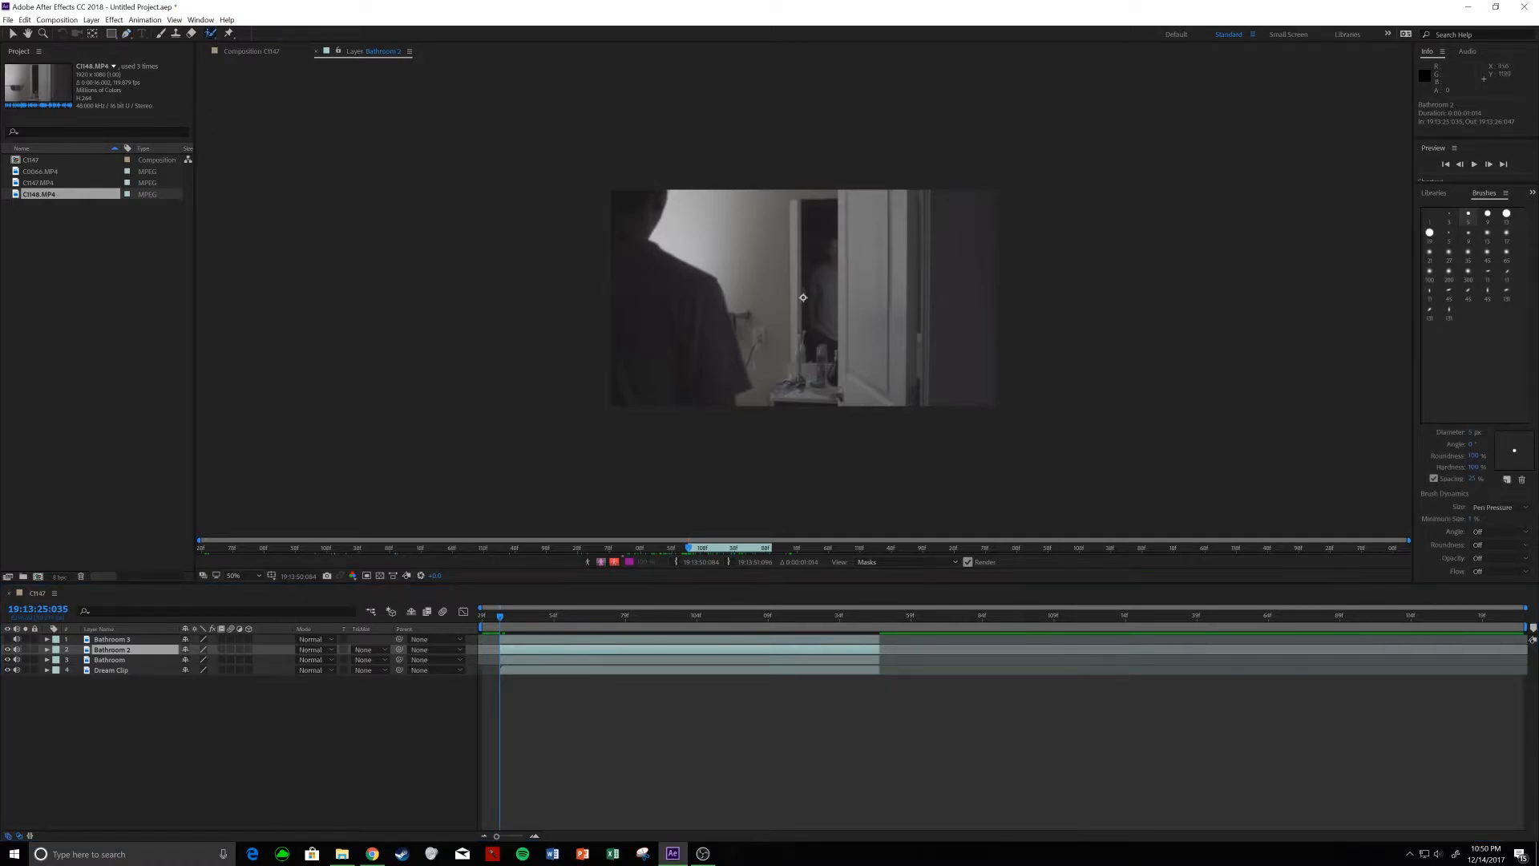
- Paint a Roto Brush stroke over the person on Bathroom 2, then go back to CH47
left_click_drag(643, 187, 653, 275)
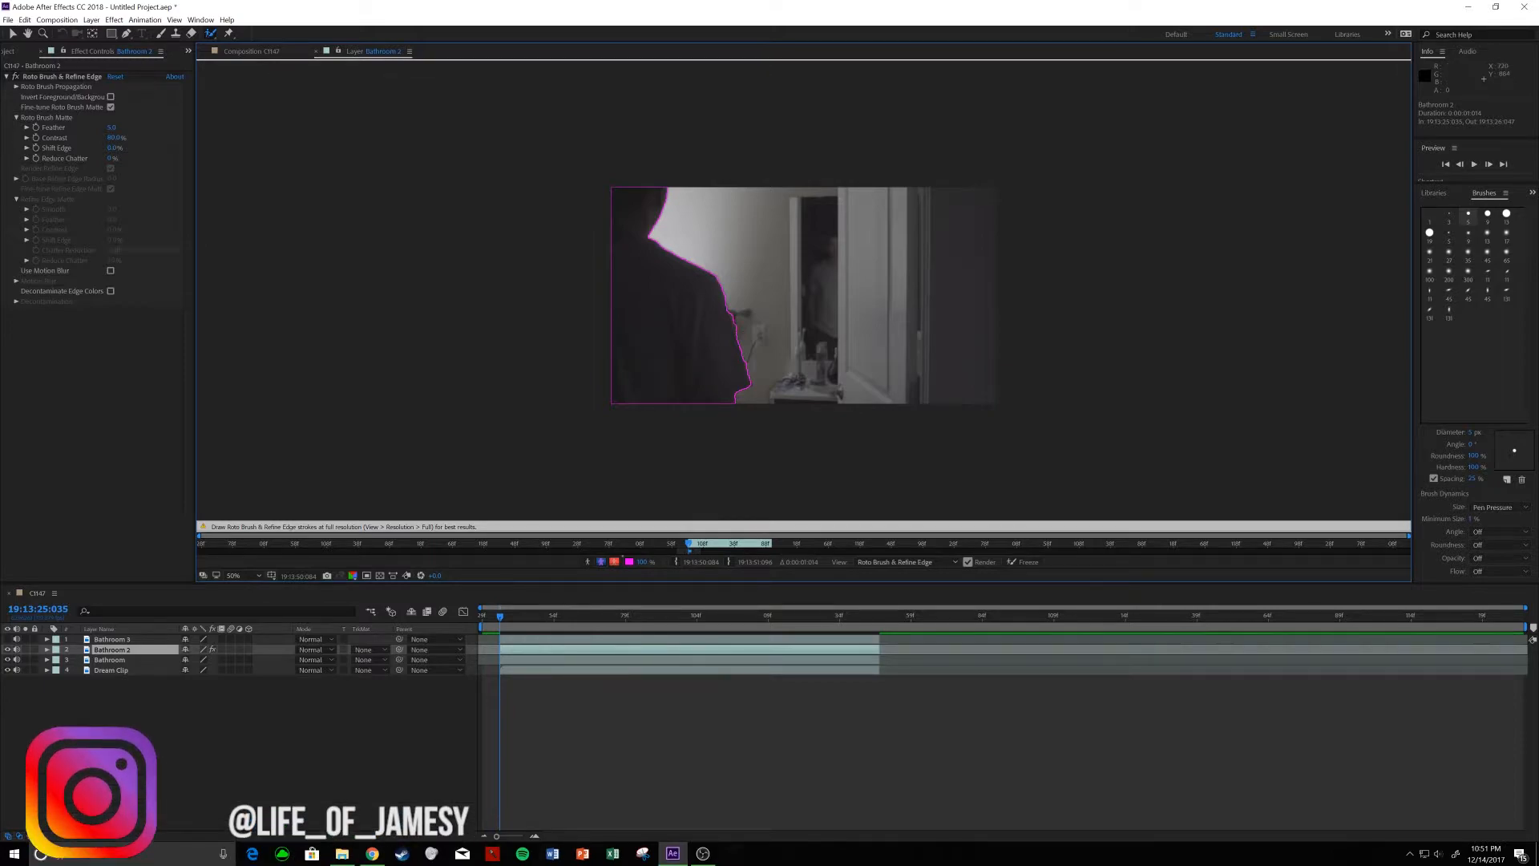
mouse_move(1028, 561)
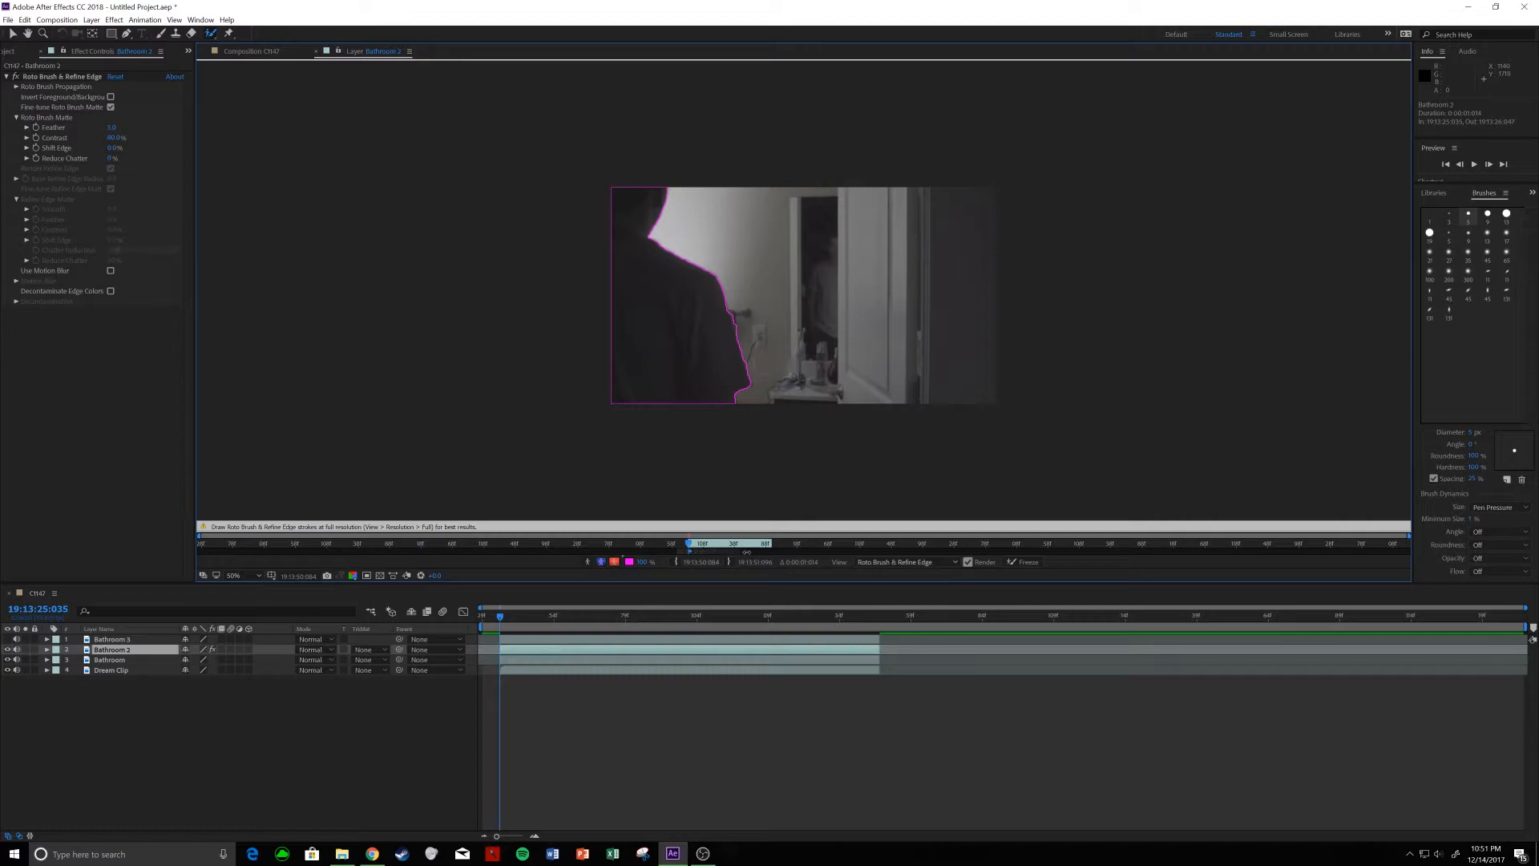
mouse_move(989, 600)
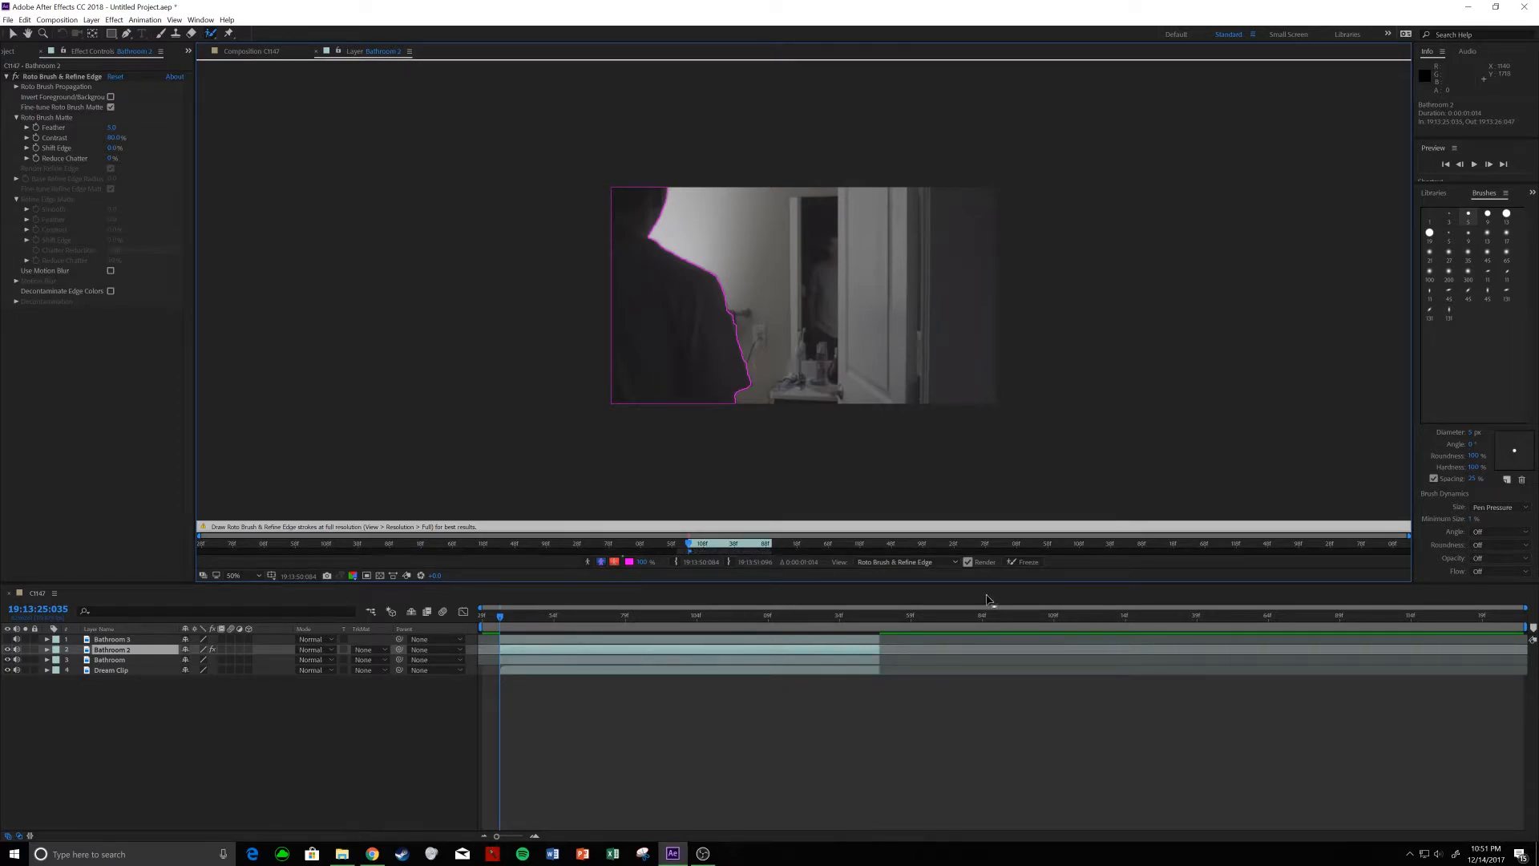
left_click(1027, 562)
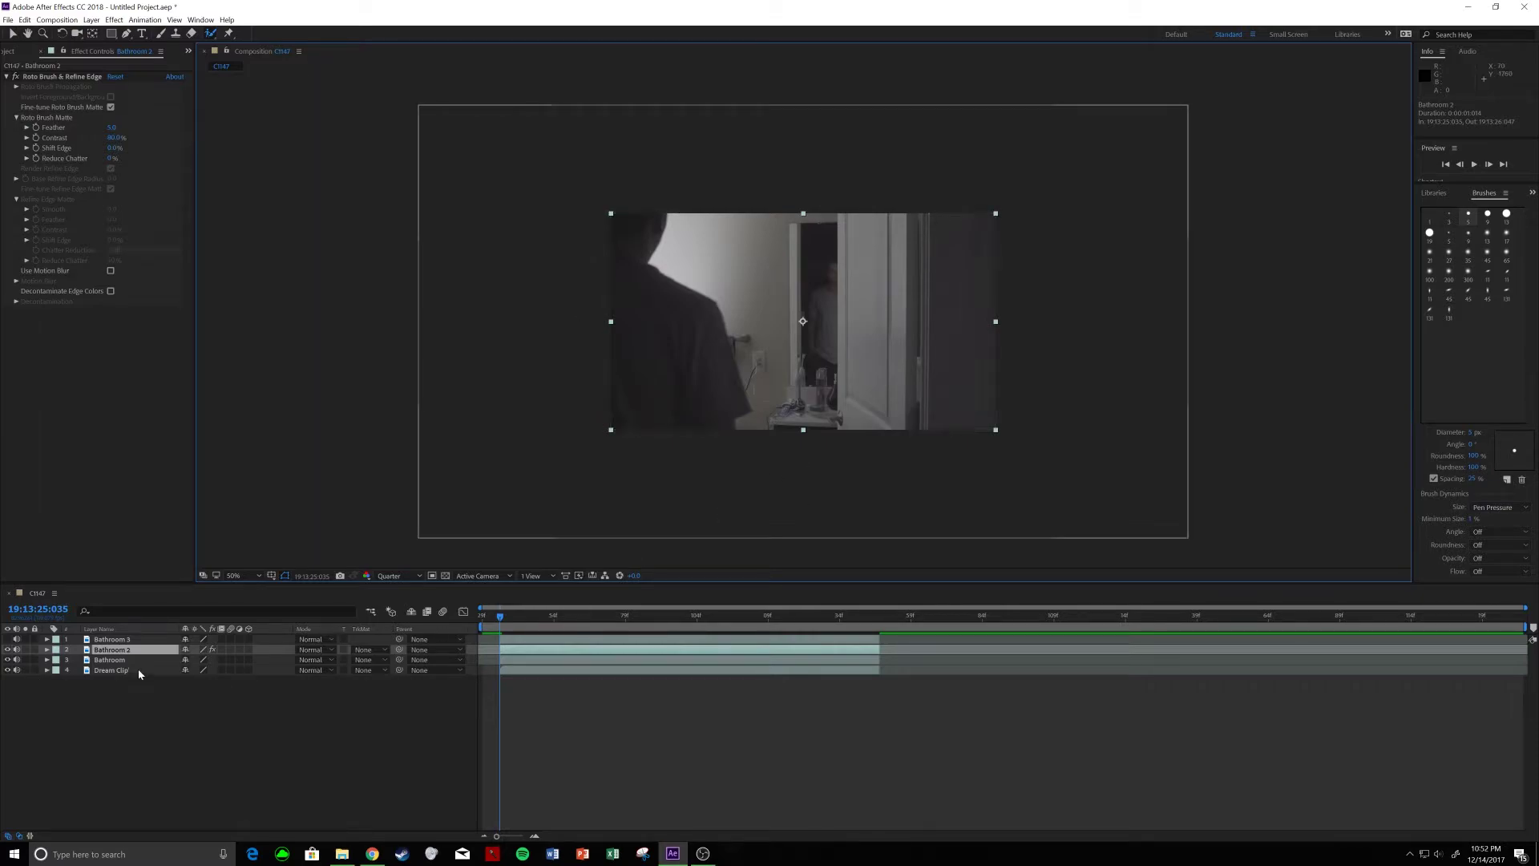
- Hide the plain Bathroom layer and check the person cut-out on early and later frames
left_click(9, 648)
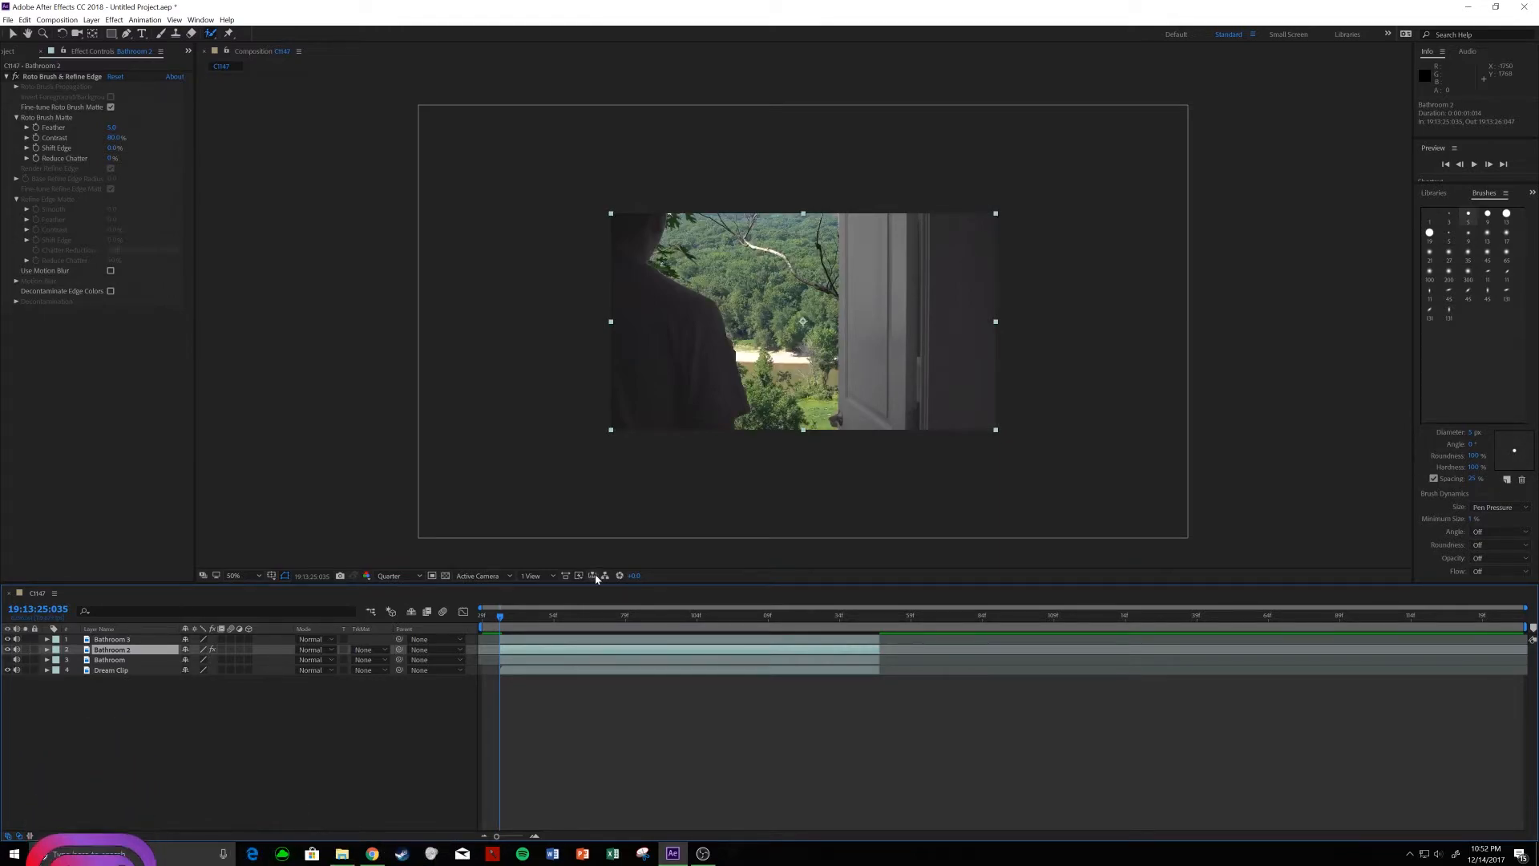
mouse_move(775, 337)
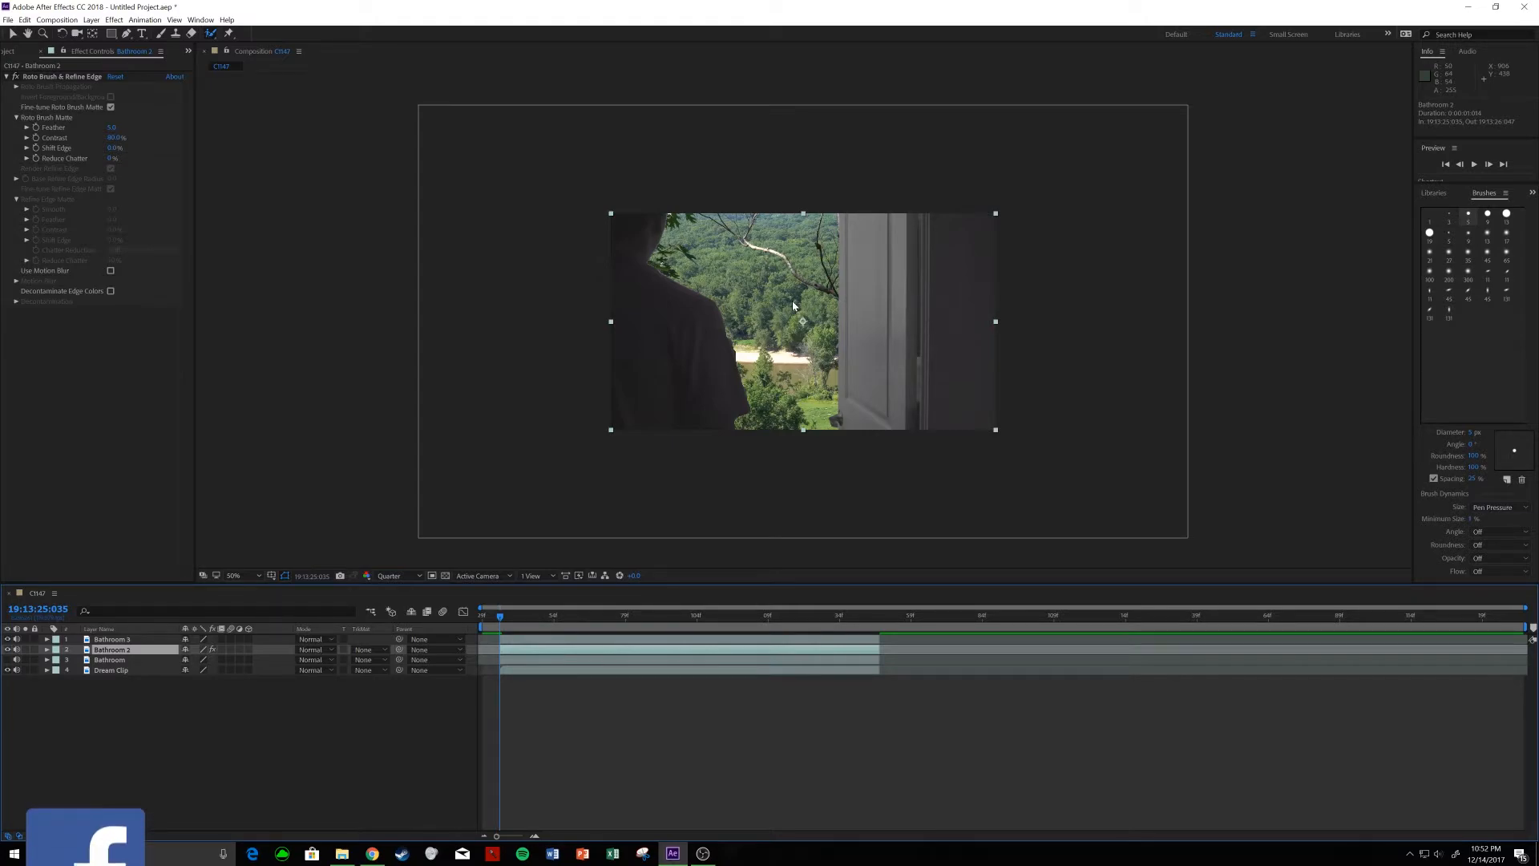
mouse_move(793, 292)
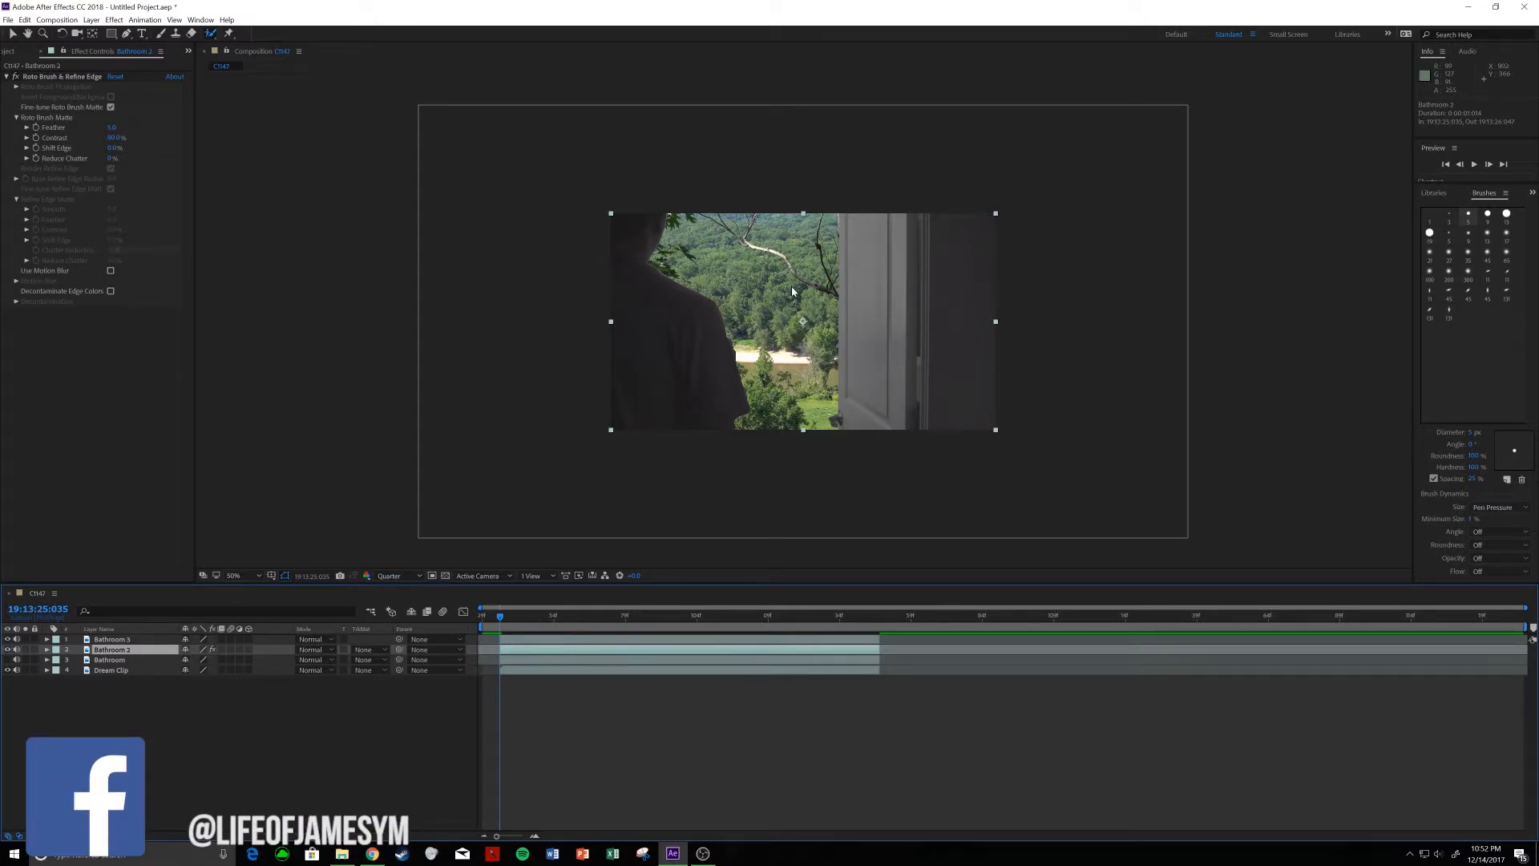
left_click(520, 616)
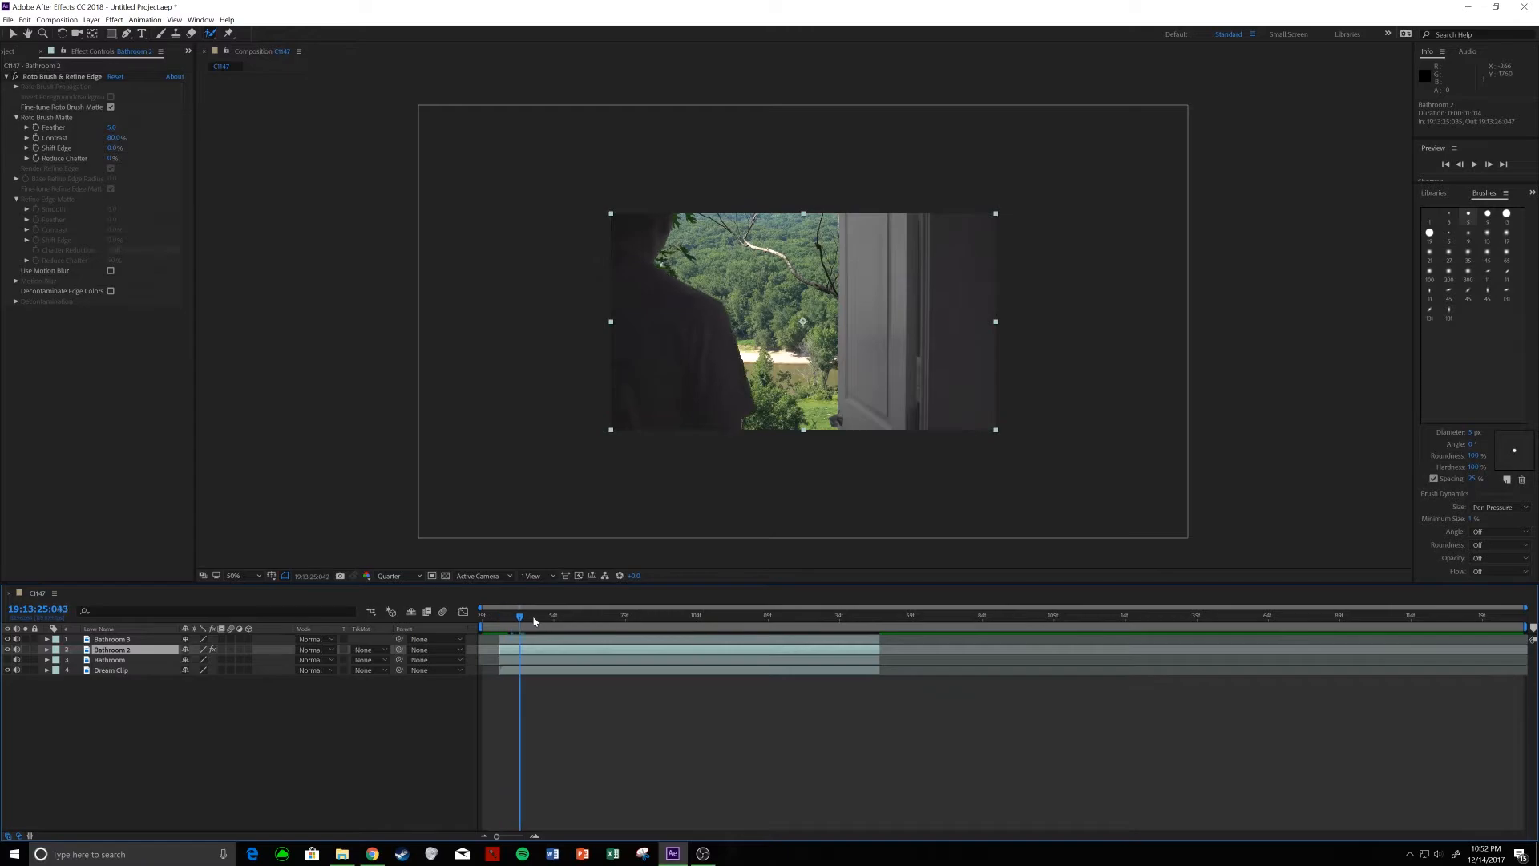
left_click(666, 616)
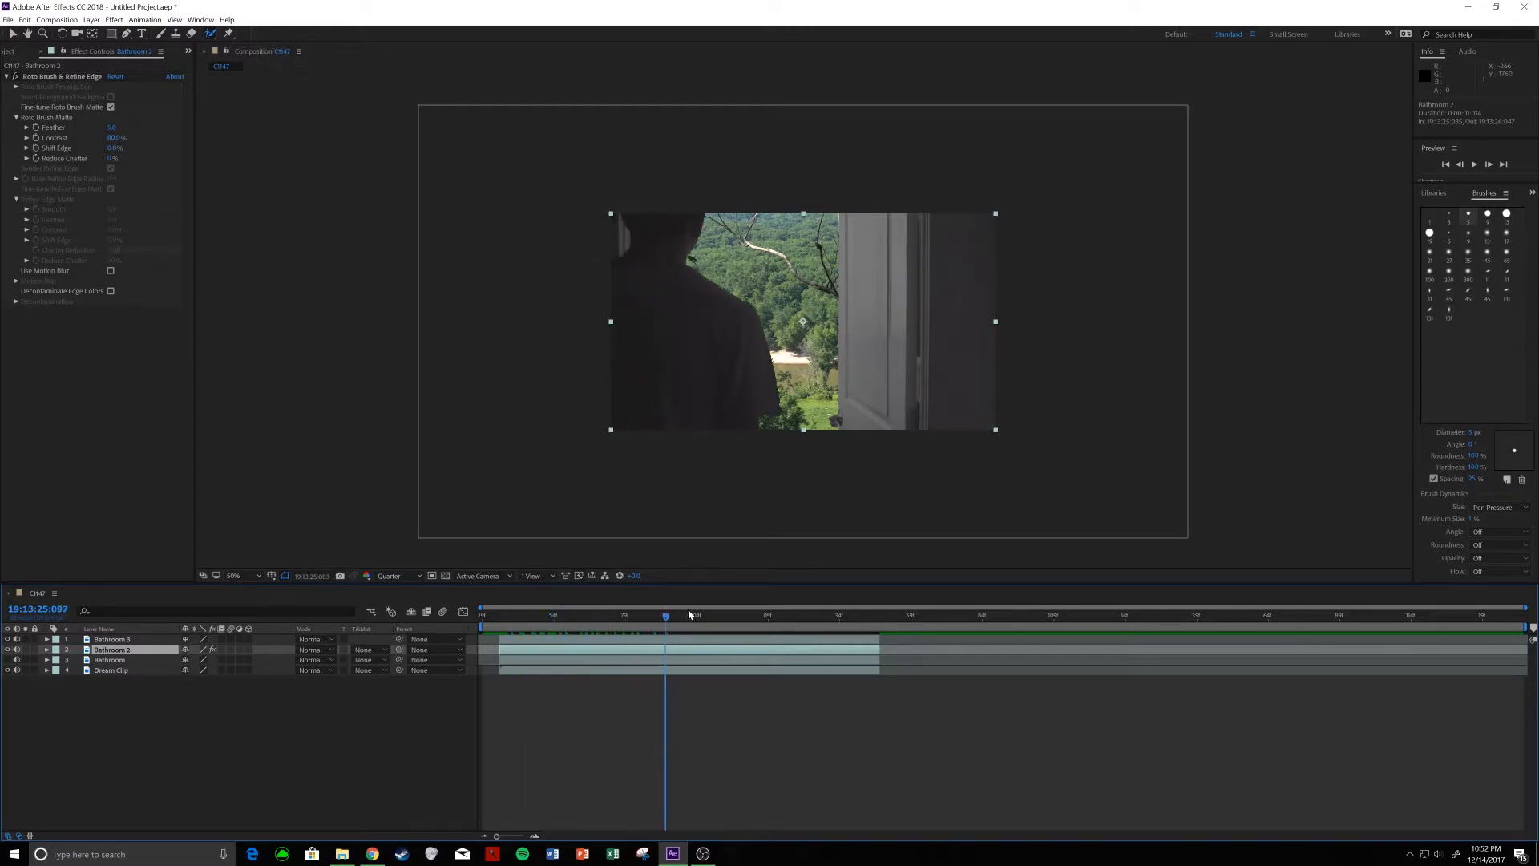
left_click(565, 616)
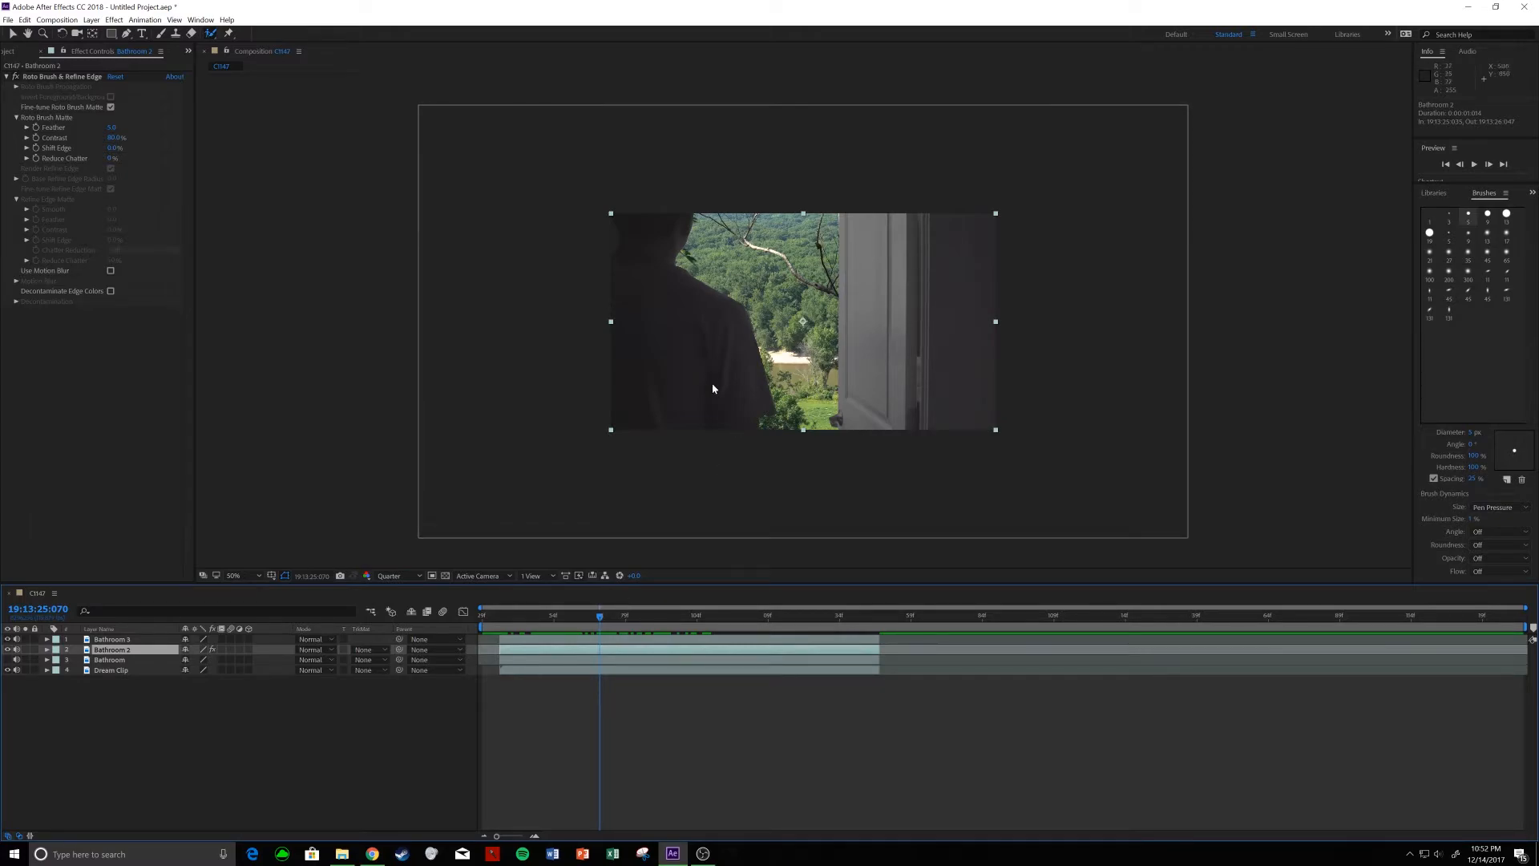
mouse_move(599, 625)
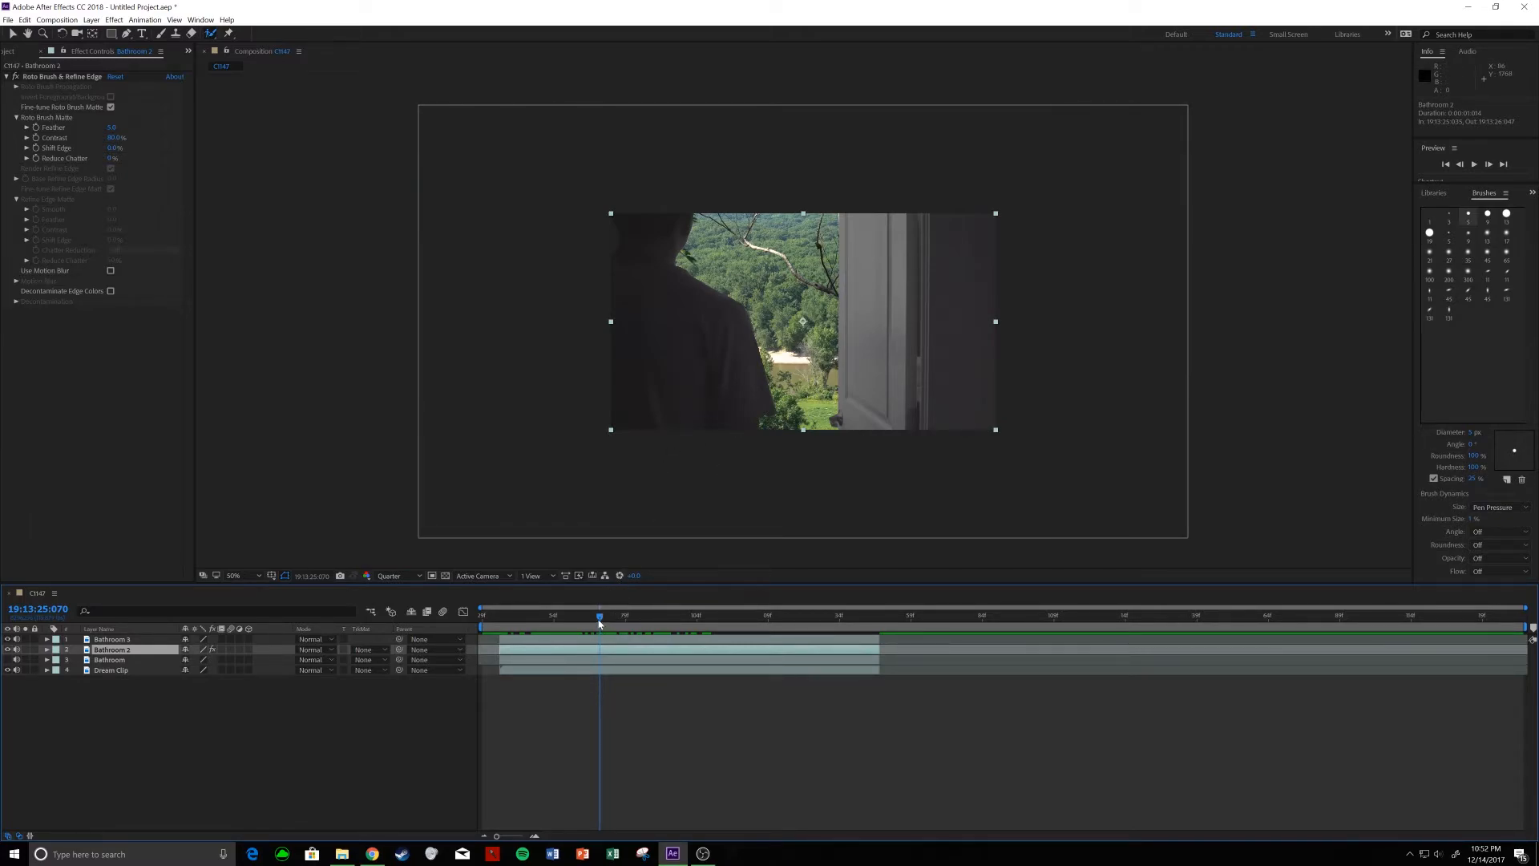
left_click(520, 617)
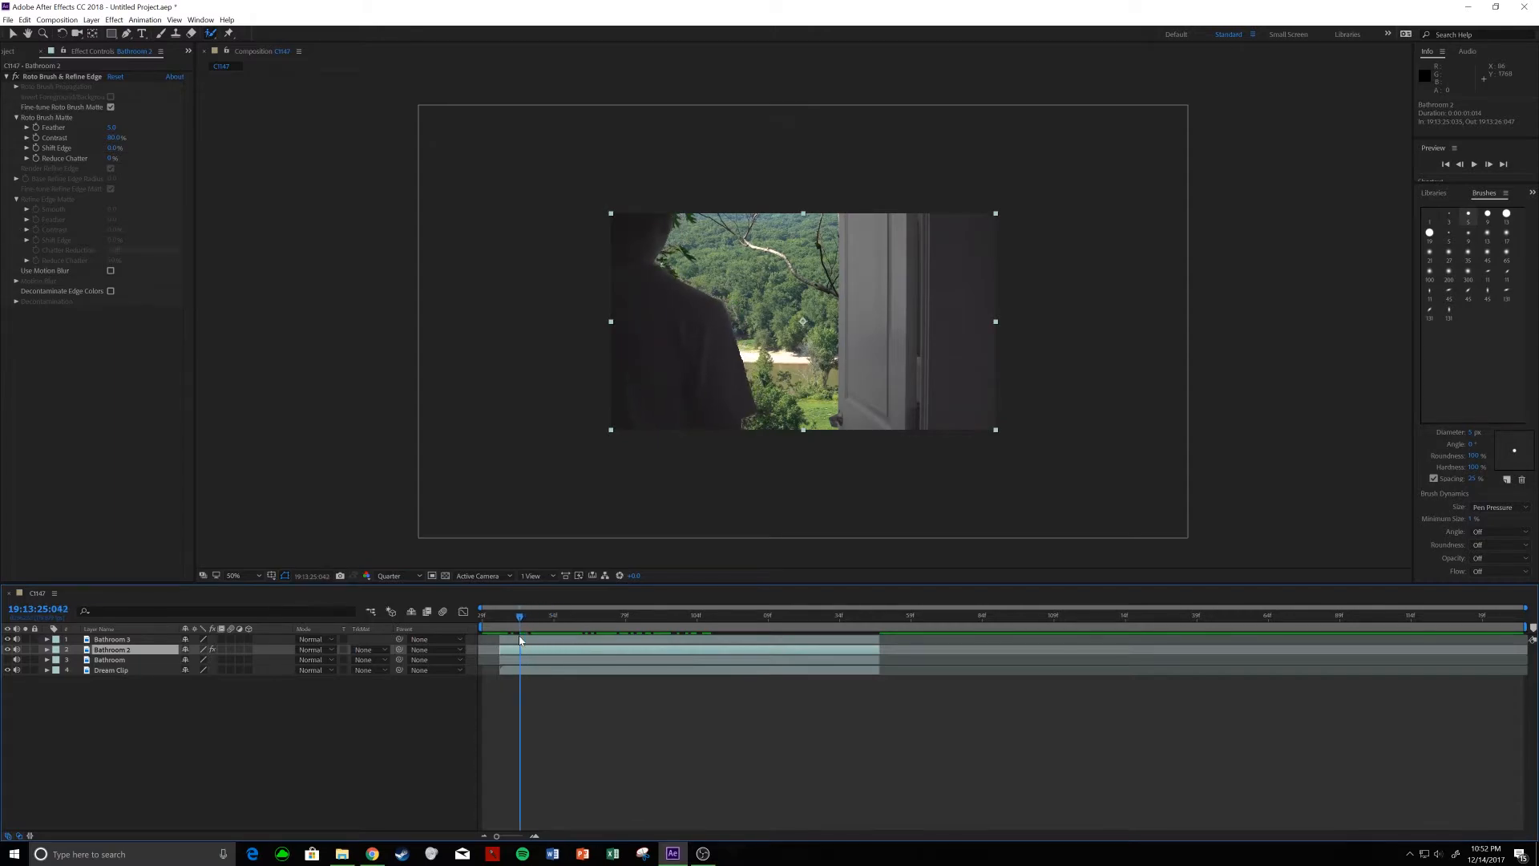
- Select Bathroom 3, then Bathroom 2, then the middle bathroom layer
left_click(111, 639)
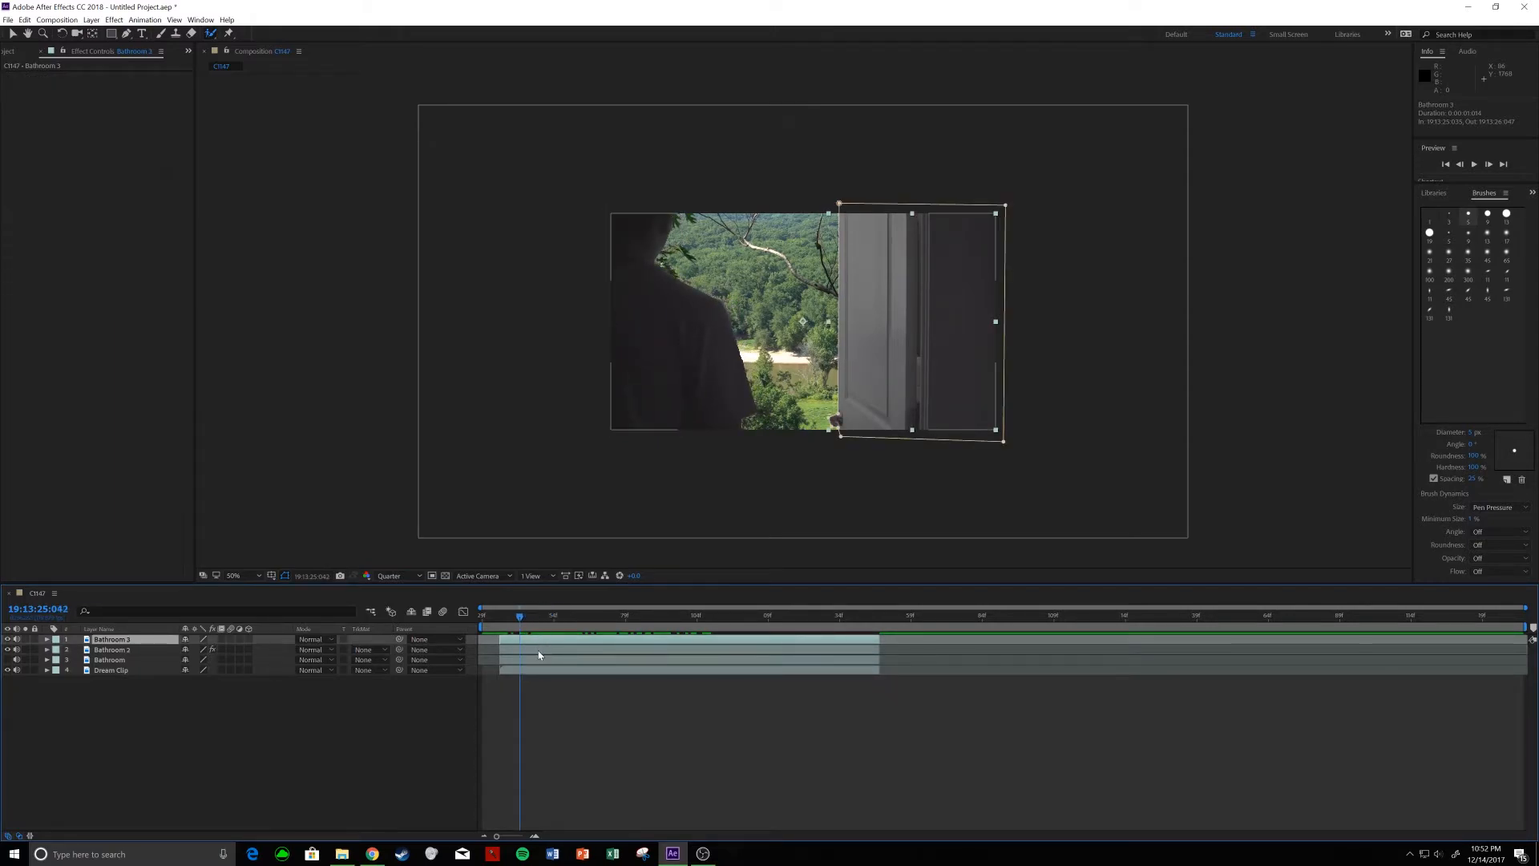
left_click(112, 648)
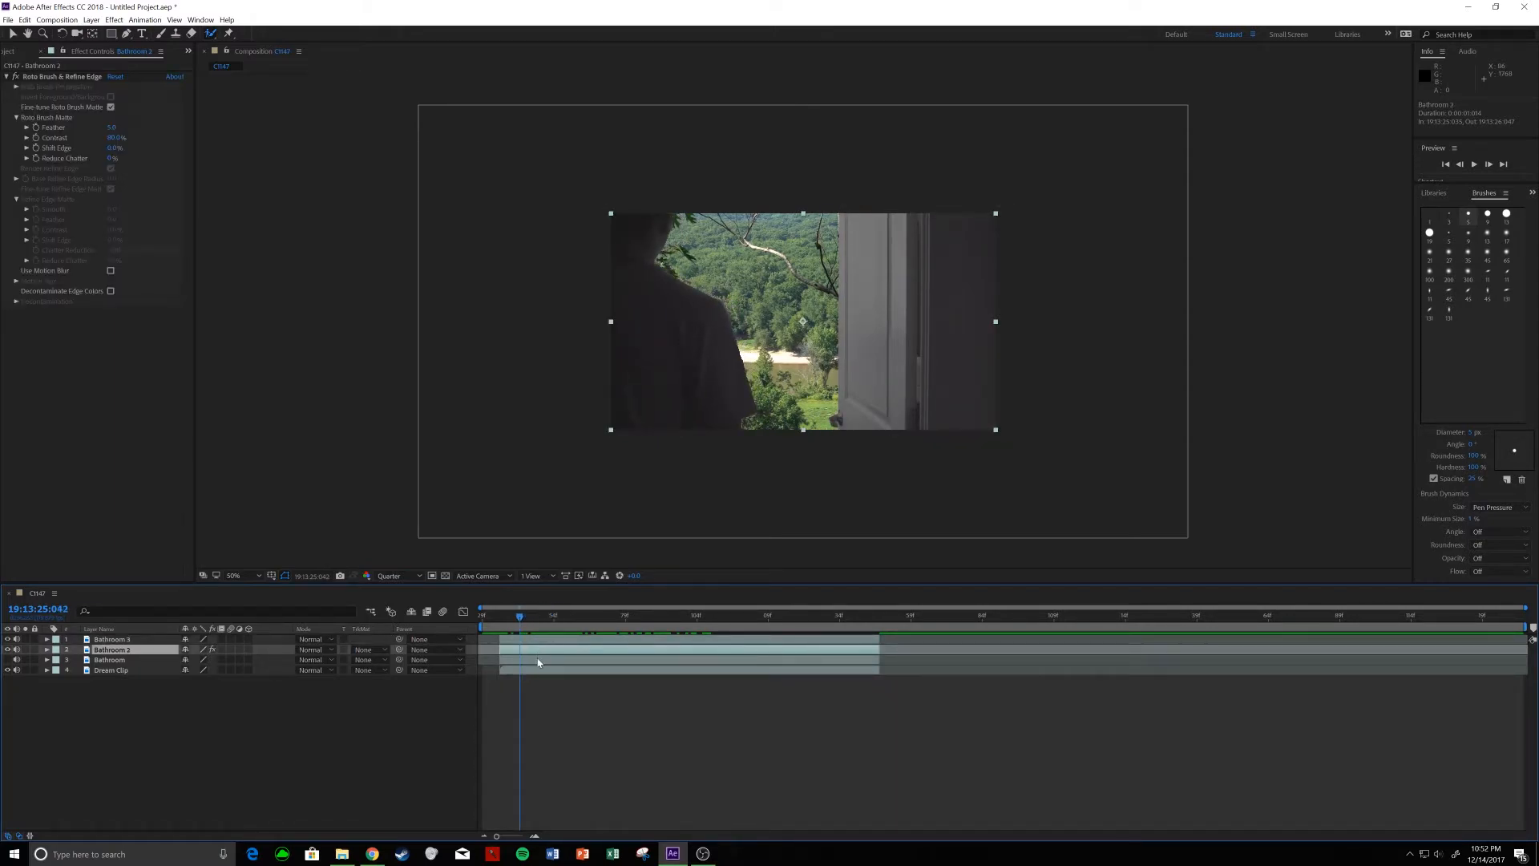
left_click(111, 659)
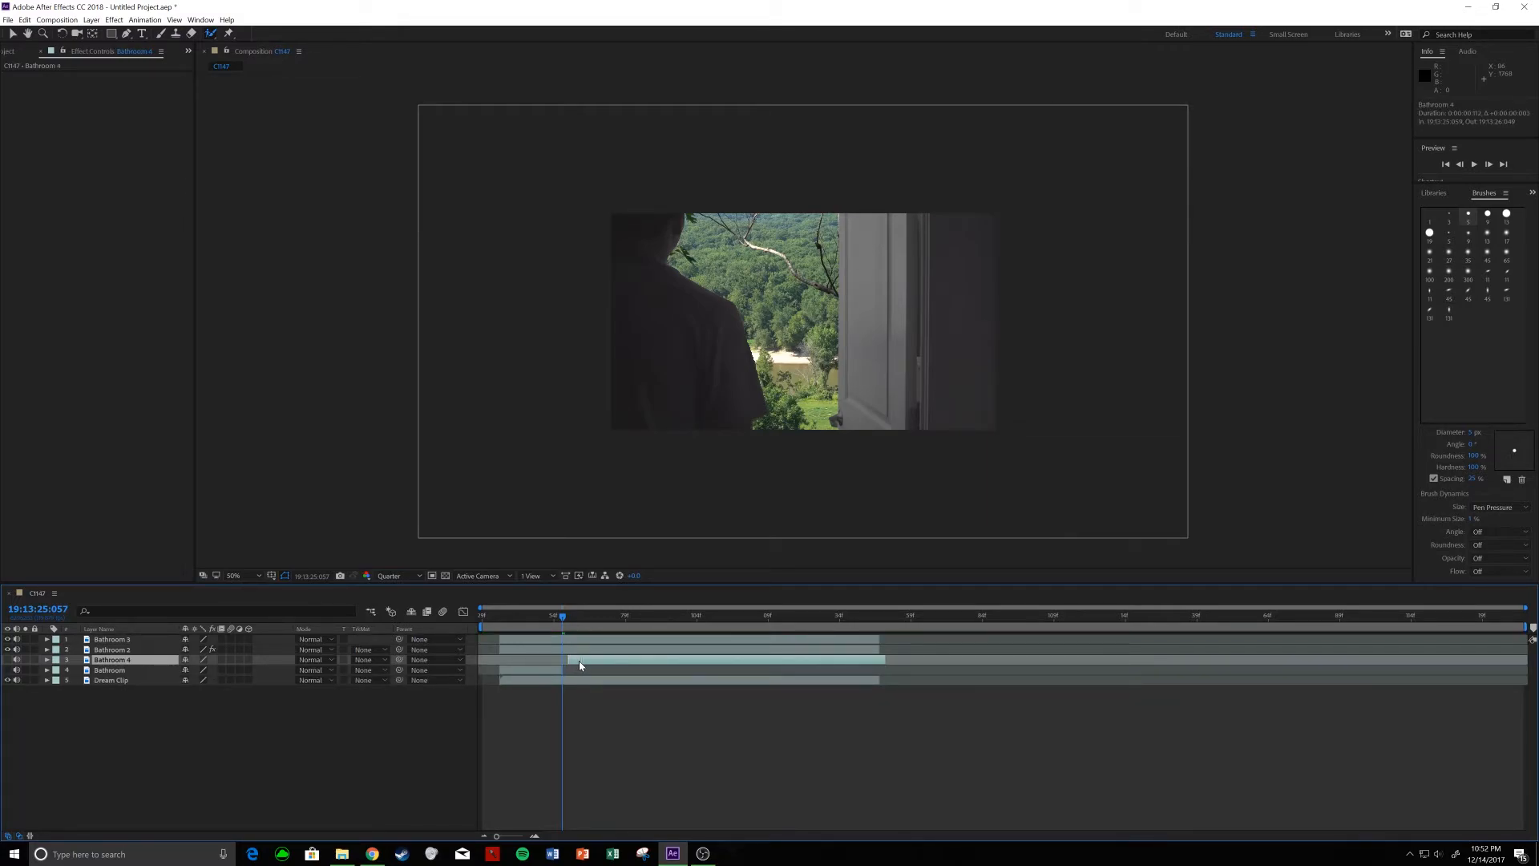
- Split Bathroom 2 and Dream Clip at a later playhead position and reorder the new pieces
left_click(109, 679)
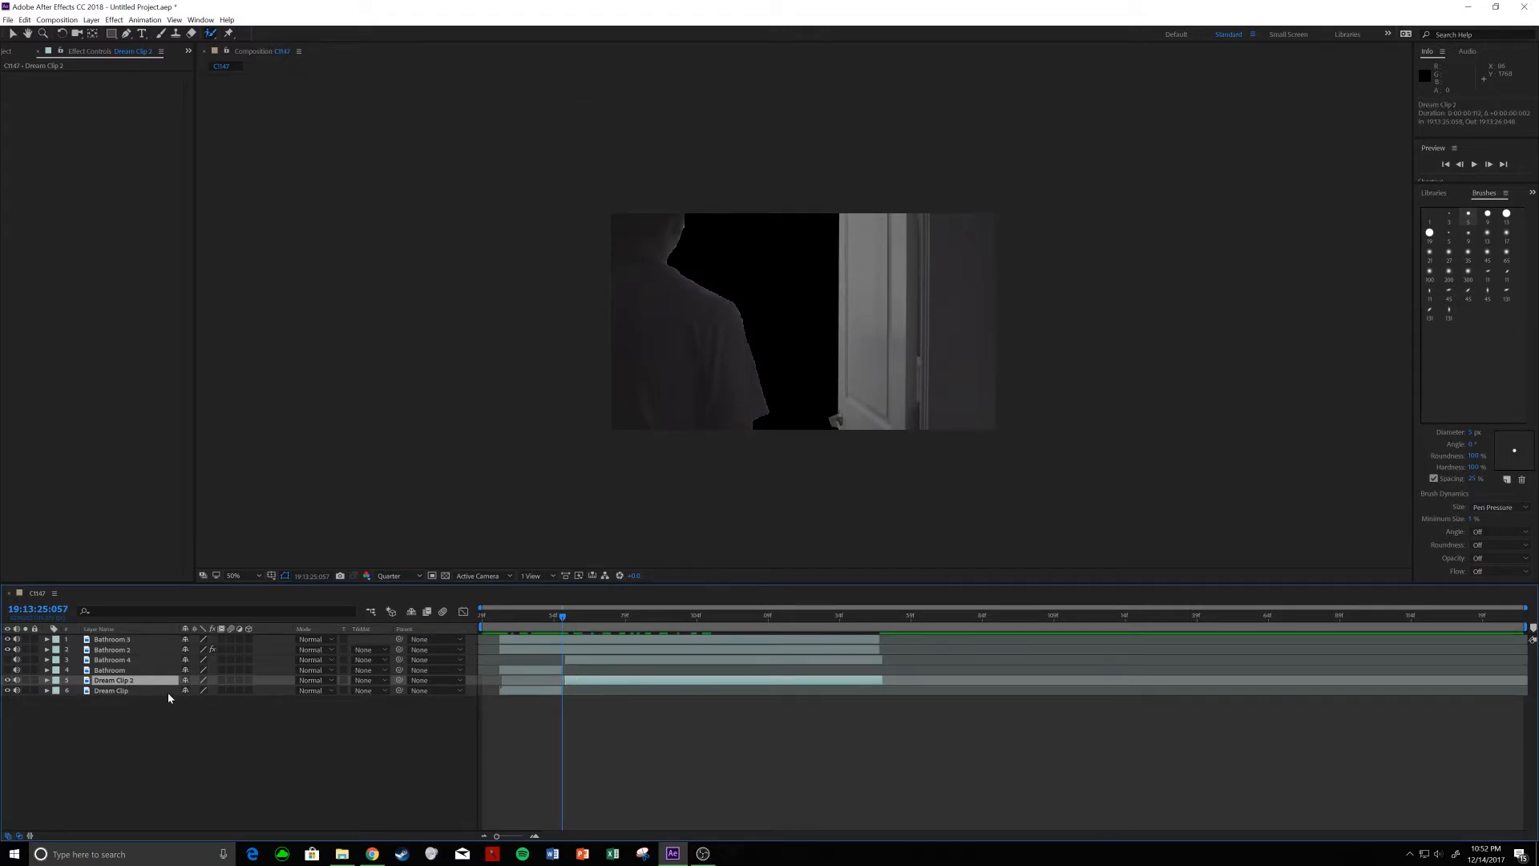
left_click(113, 648)
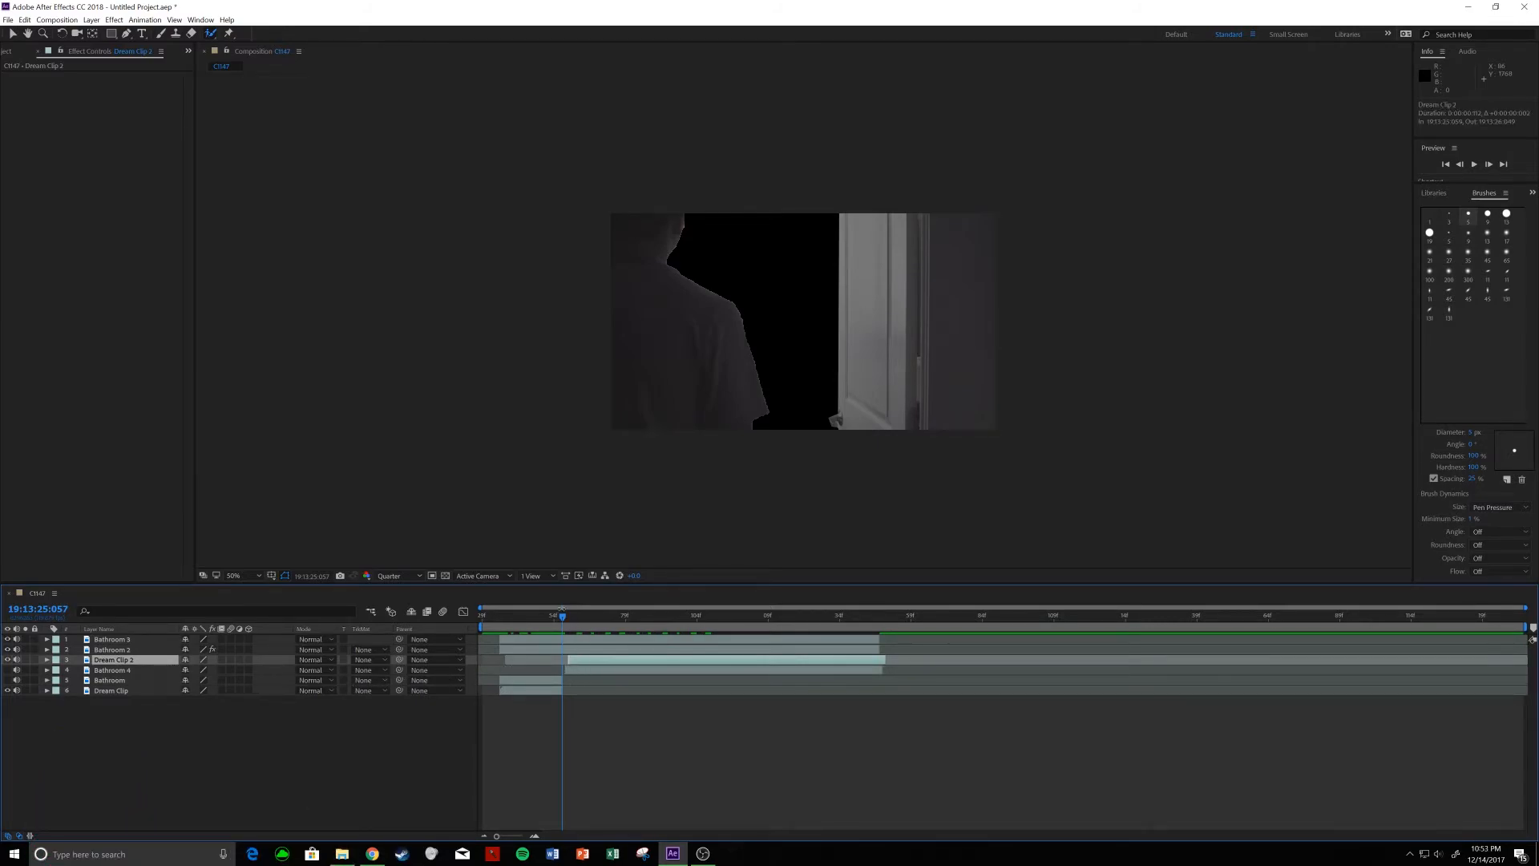
left_click(571, 615)
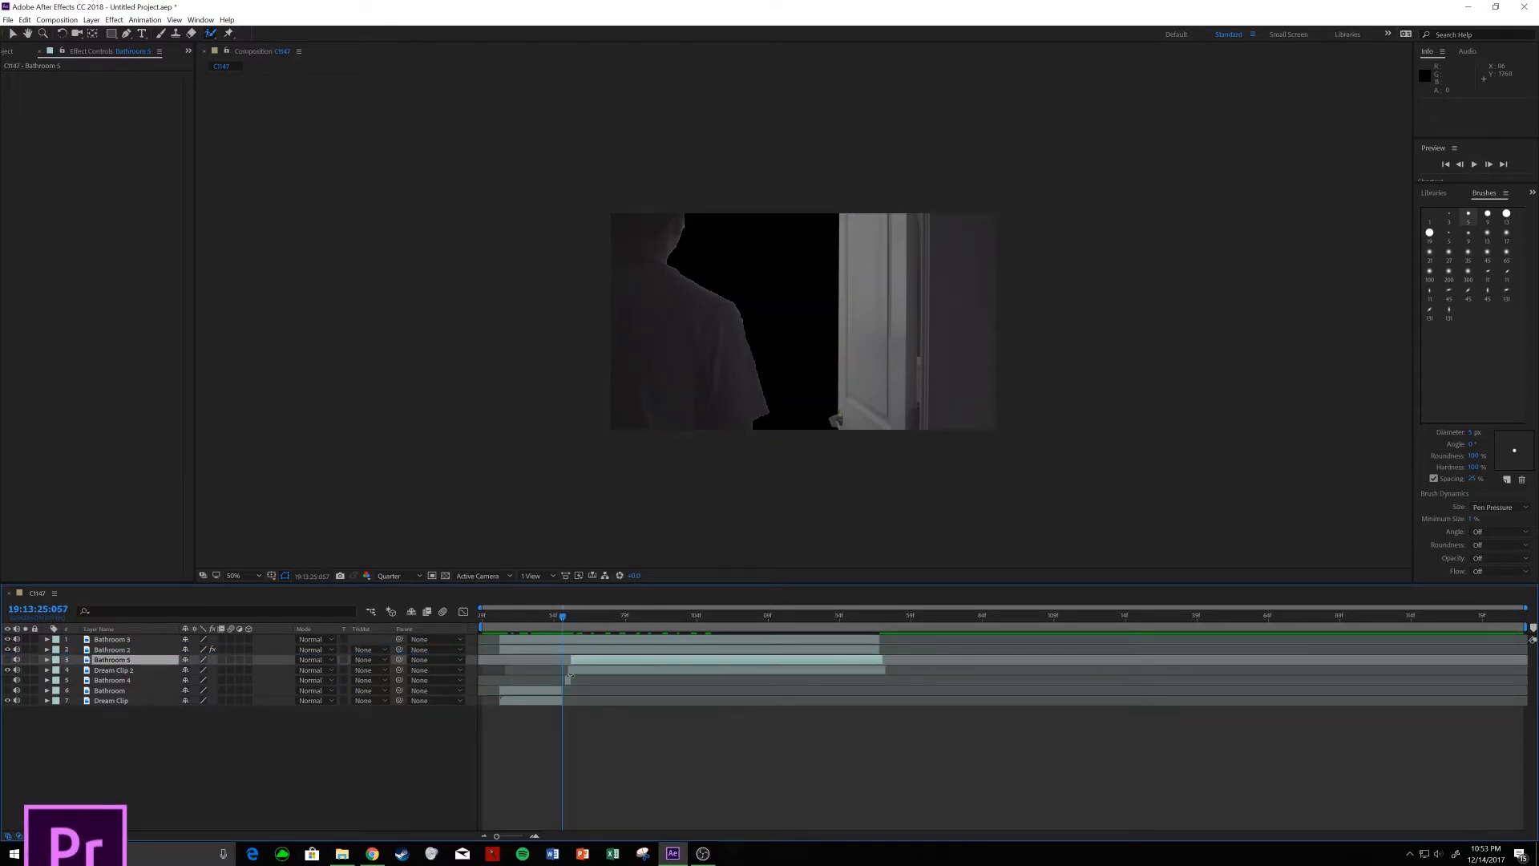
left_click(109, 700)
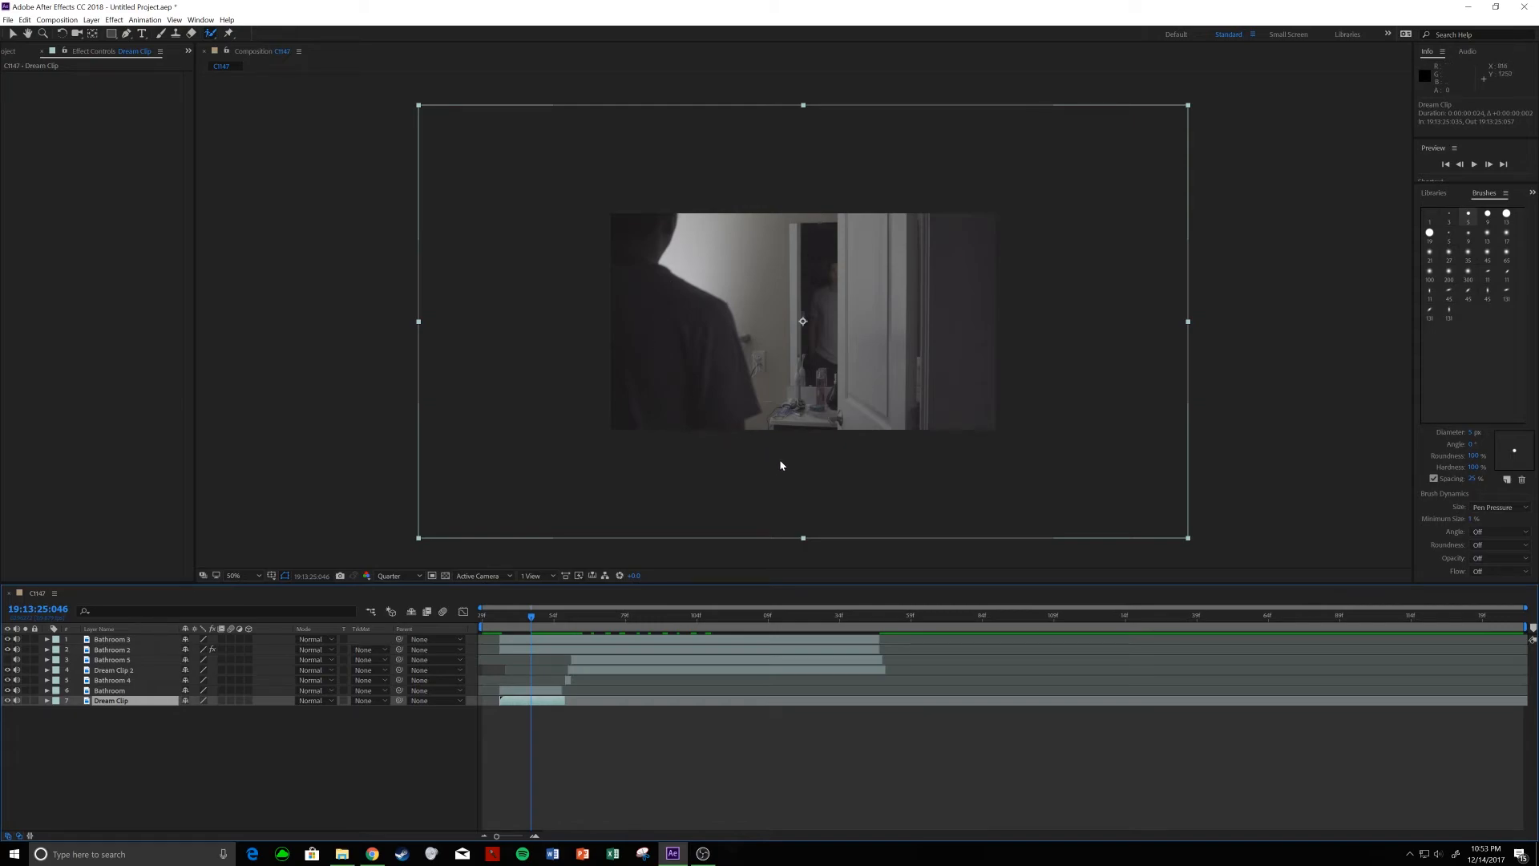
mouse_move(780, 275)
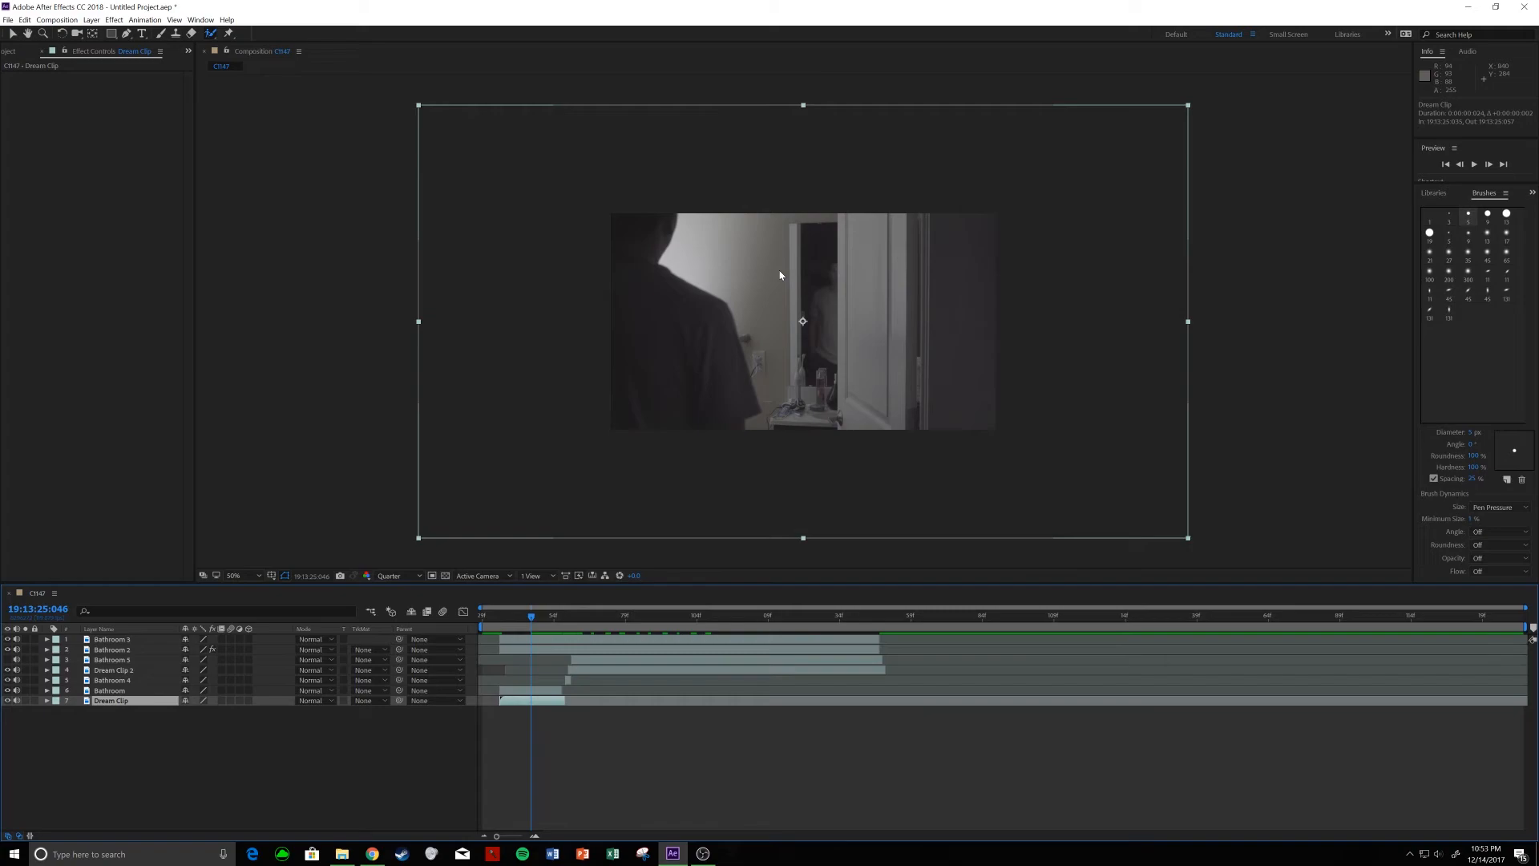
mouse_move(879, 253)
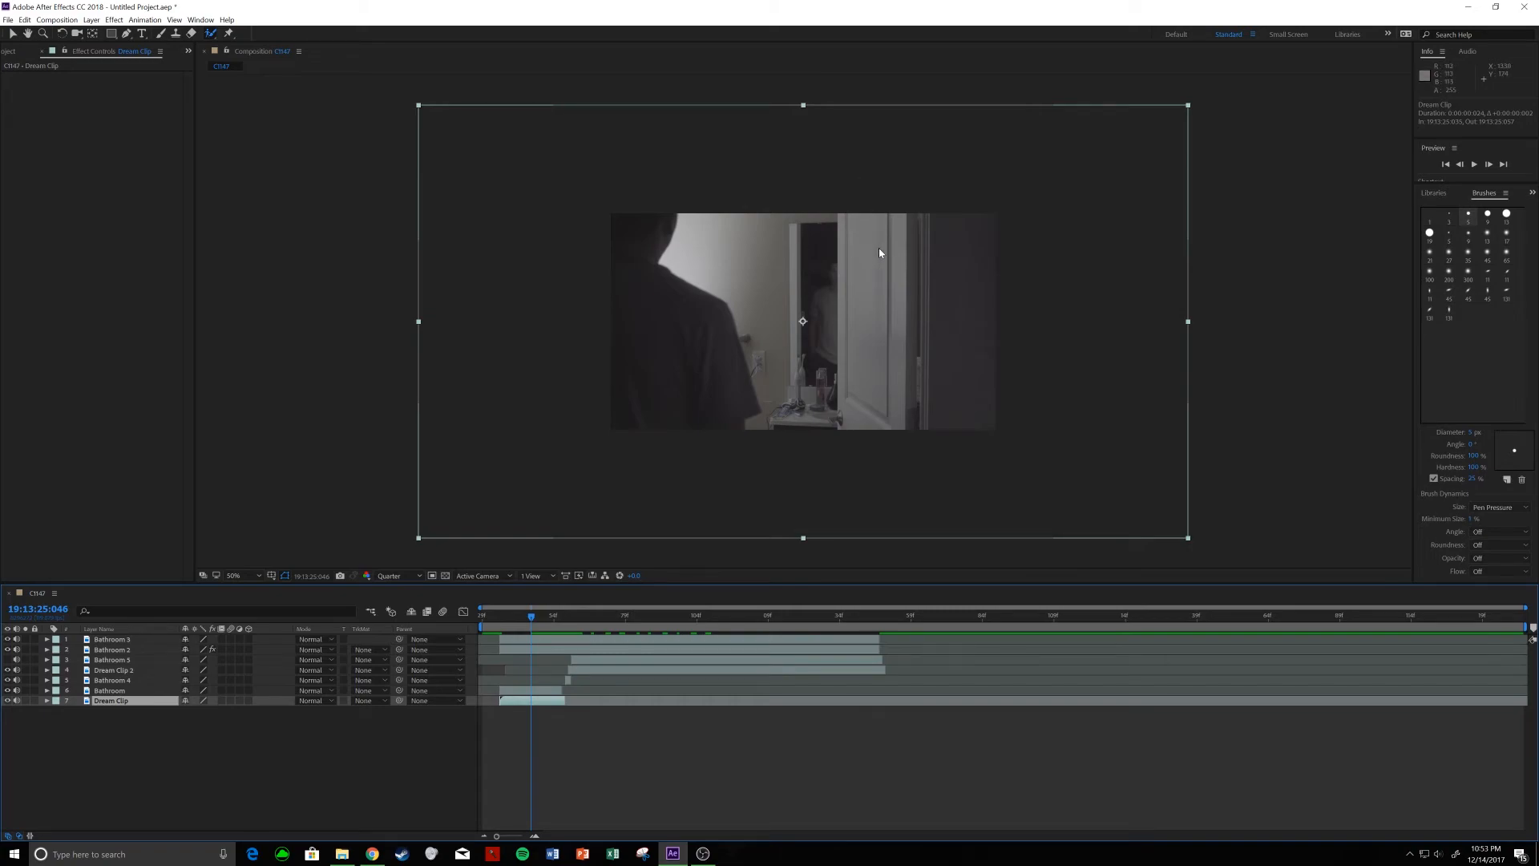
mouse_move(883, 299)
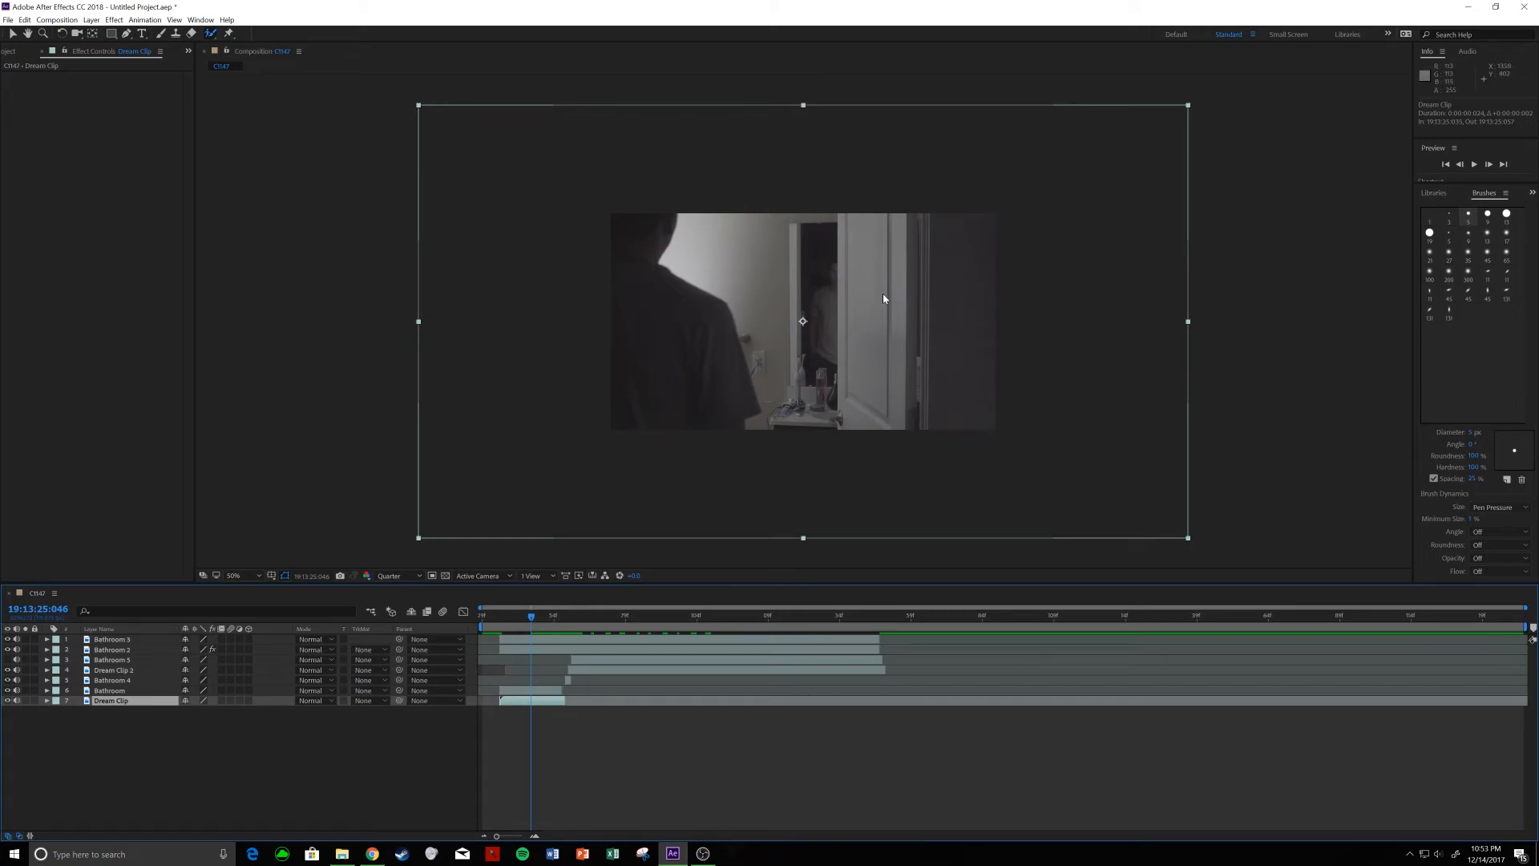
mouse_move(869, 232)
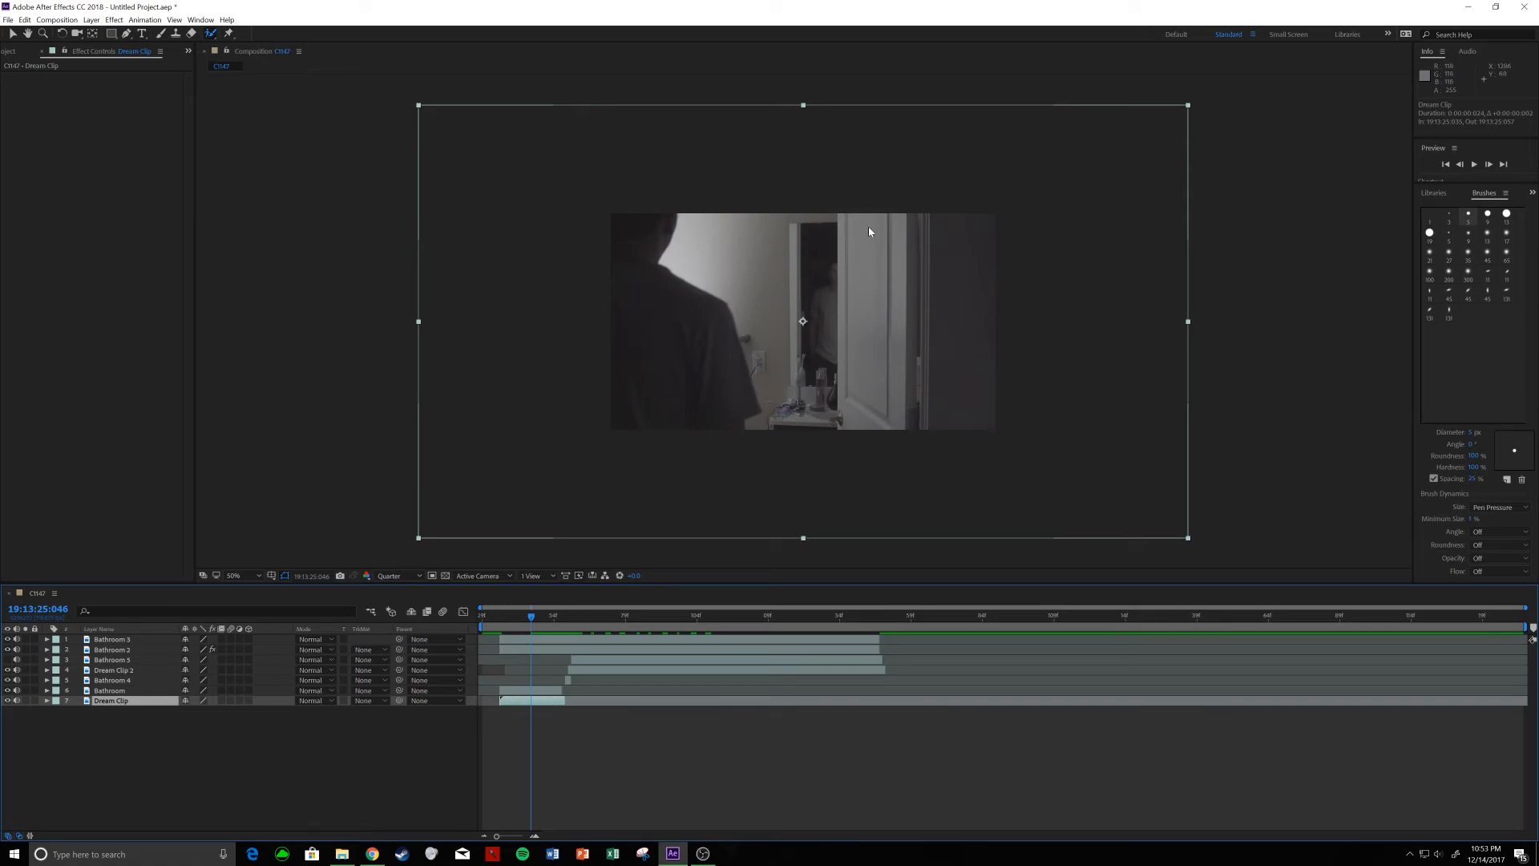